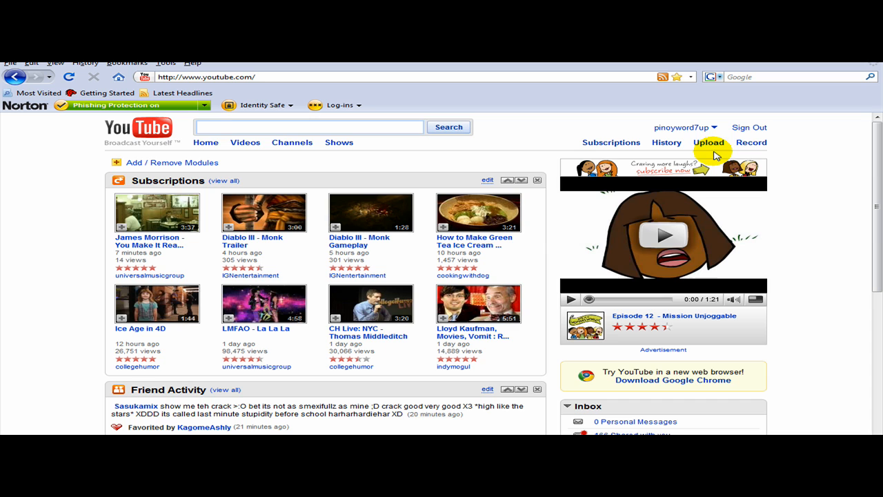
# Bring up YouTube's upload guidelines and highlight the recommended resolution wording.
pyautogui.click(709, 143)
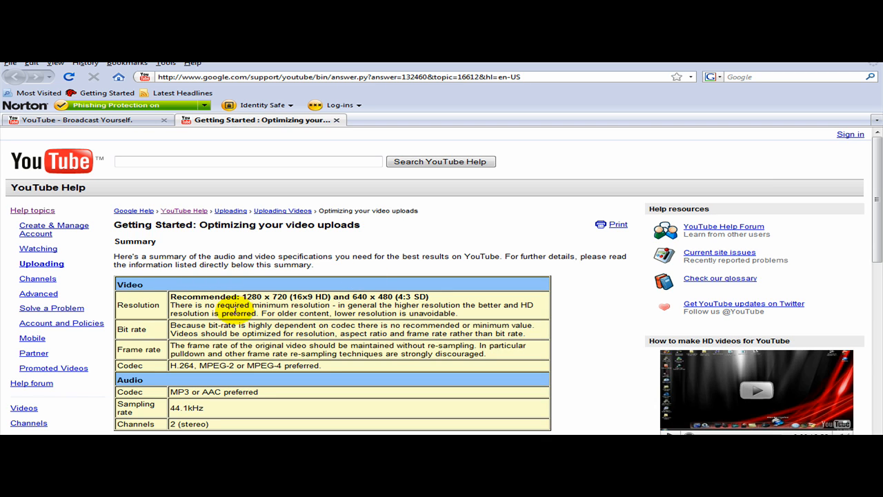
pyautogui.doubleClick(139, 305)
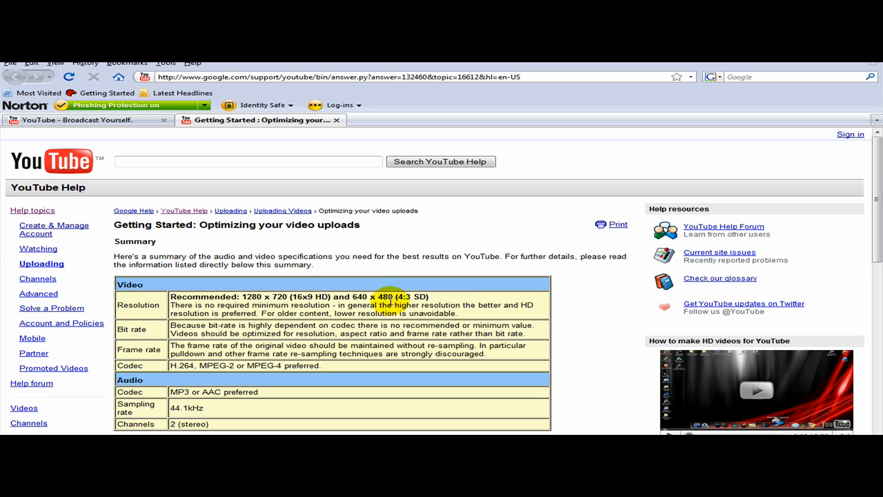
pyautogui.moveTo(154, 329)
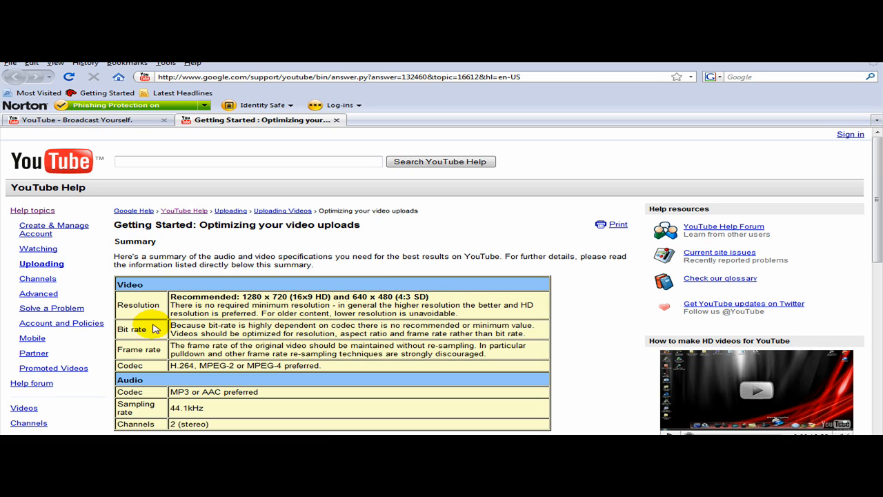
pyautogui.doubleClick(131, 329)
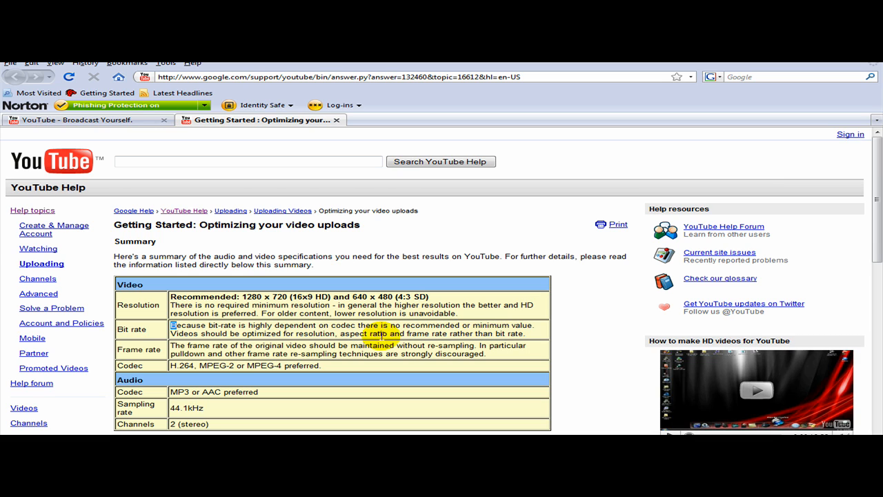
pyautogui.doubleClick(133, 328)
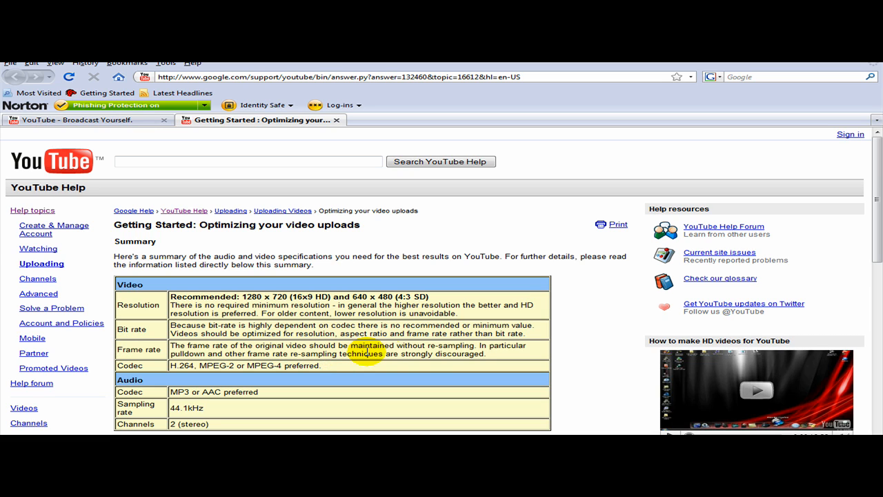
pyautogui.moveTo(470, 361)
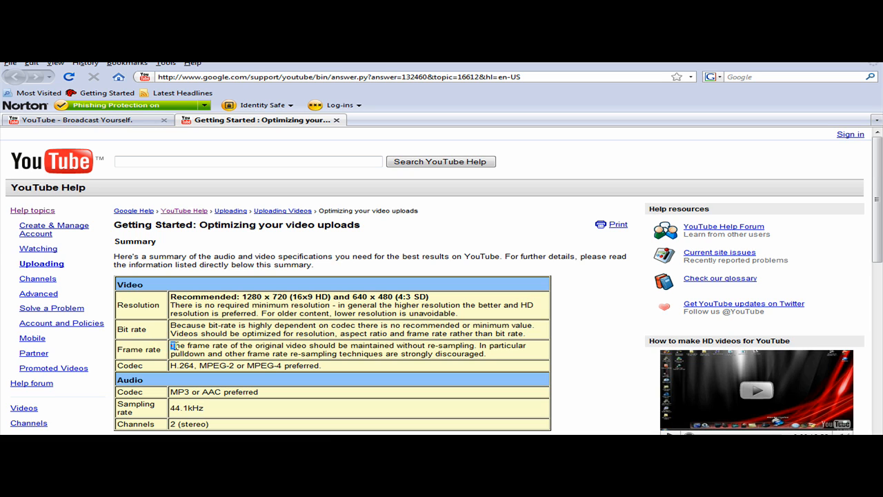
pyautogui.moveTo(171, 345); pyautogui.dragTo(486, 353)
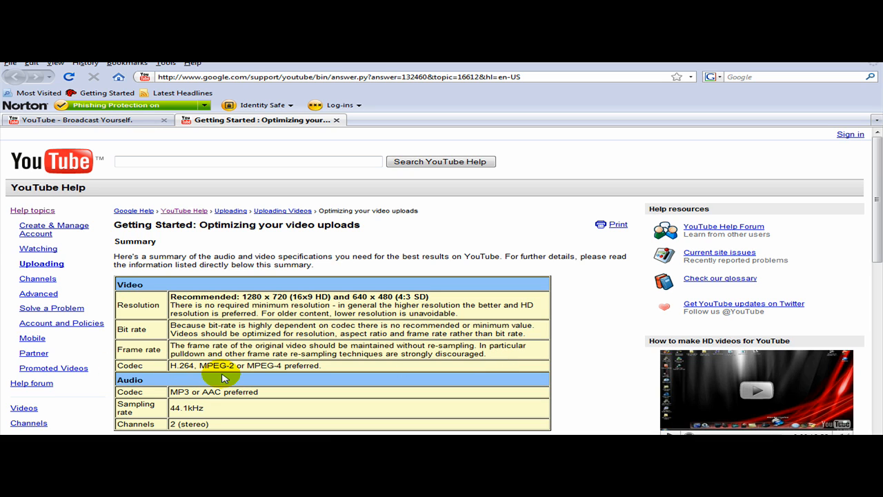
pyautogui.moveTo(246, 375)
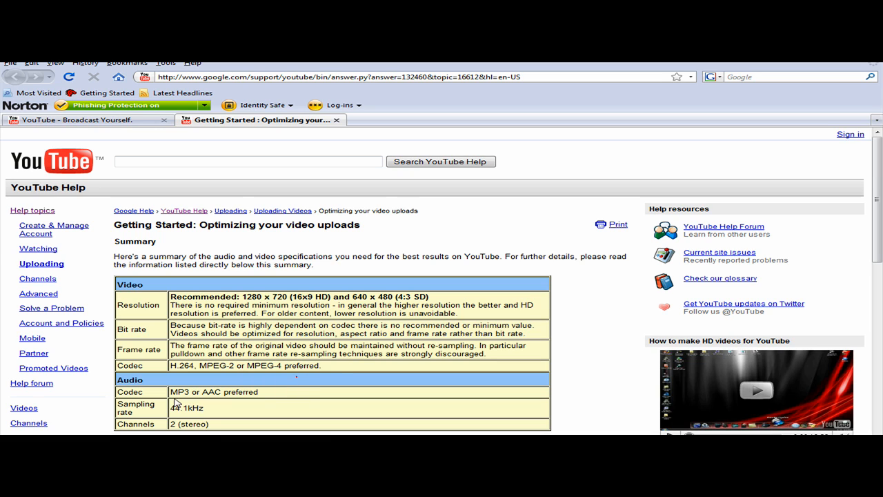
pyautogui.doubleClick(130, 392)
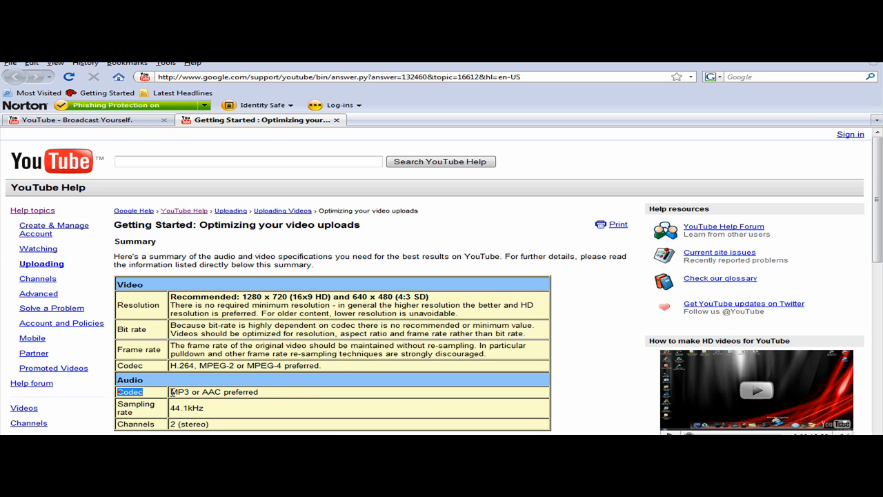
pyautogui.click(274, 392)
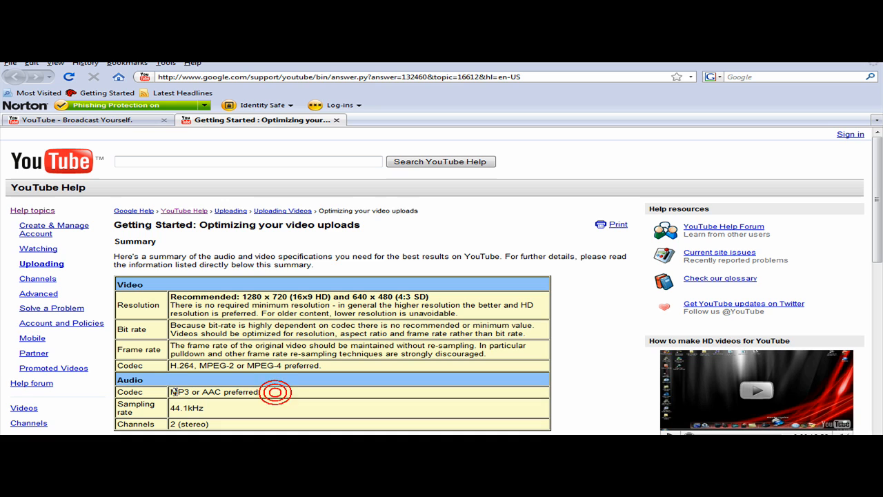
pyautogui.doubleClick(211, 392)
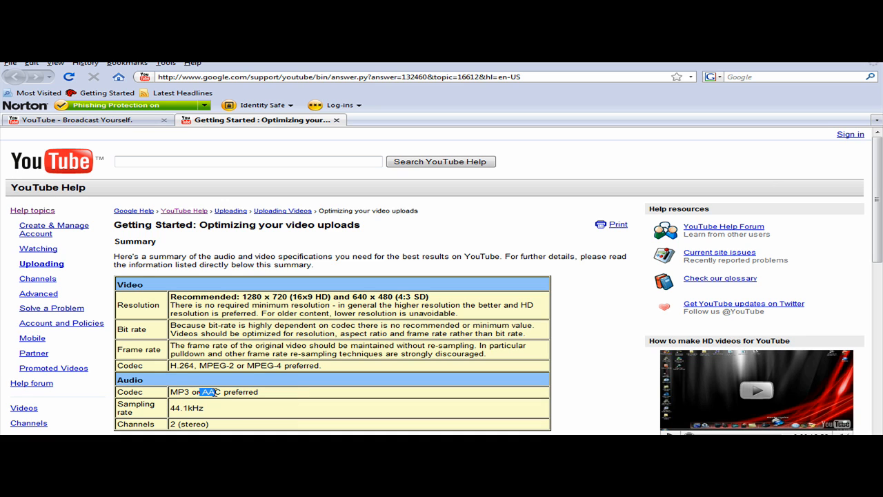
pyautogui.click(252, 400)
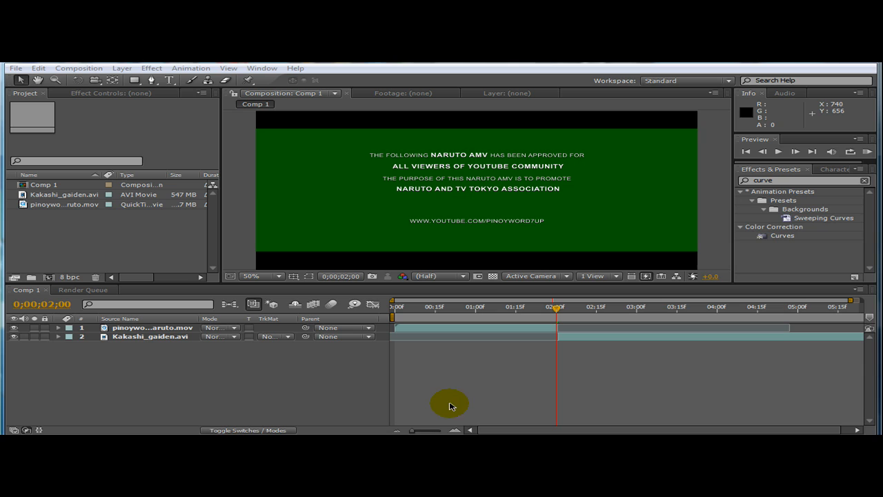
pyautogui.moveTo(449, 395)
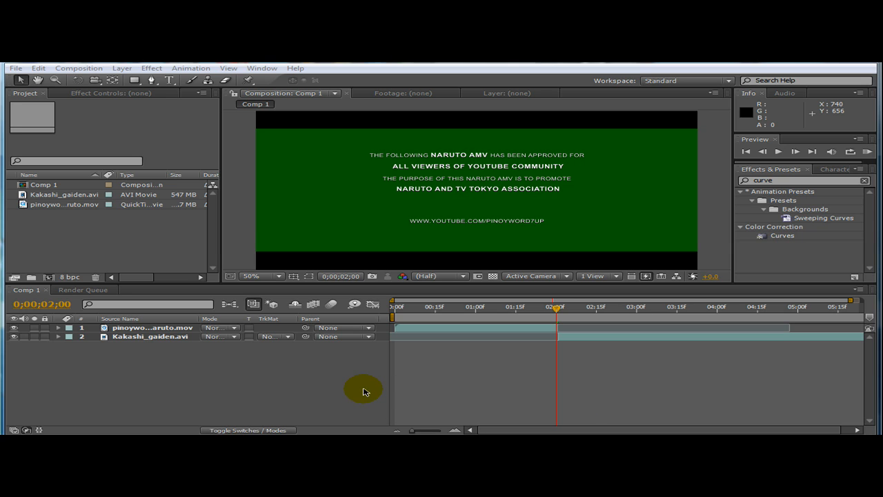
pyautogui.moveTo(361, 389)
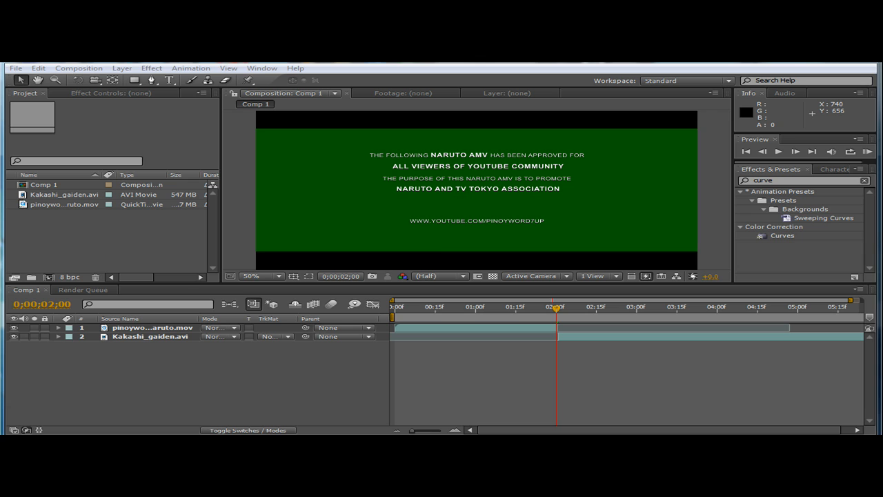
# Show the Composition menu over the green-screen intro composition.
pyautogui.click(78, 67)
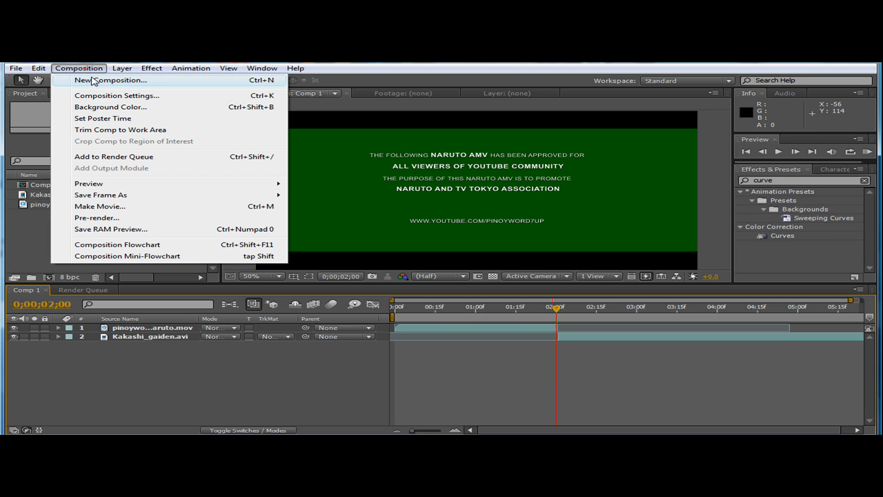
# Create Comp 2 at 1280×720, 29.97 fps with square pixels and full resolution.
pyautogui.click(102, 80)
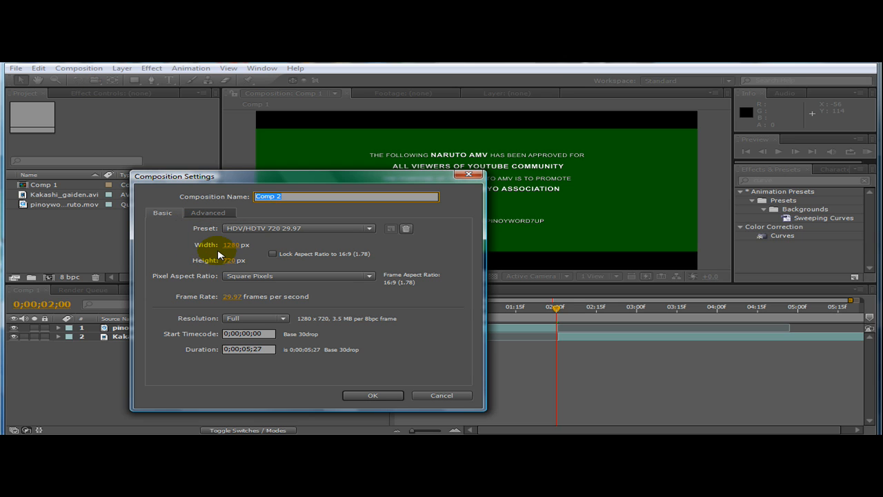
pyautogui.moveTo(226, 250)
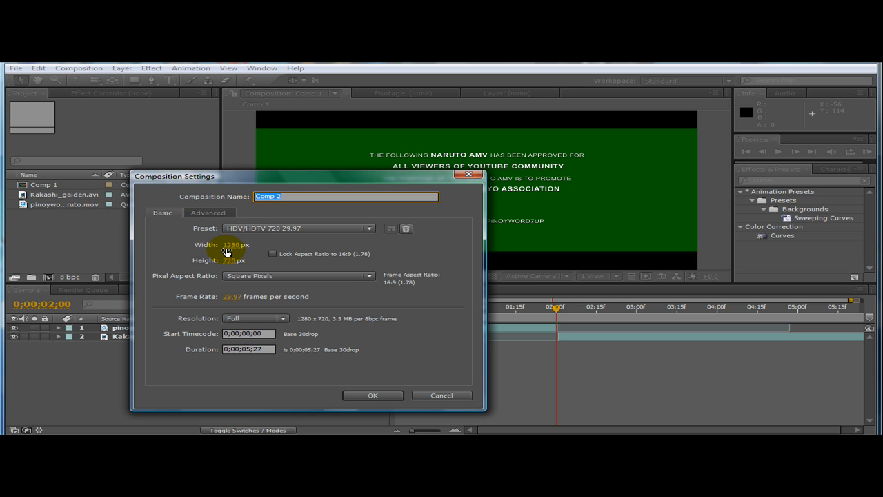
pyautogui.moveTo(234, 259)
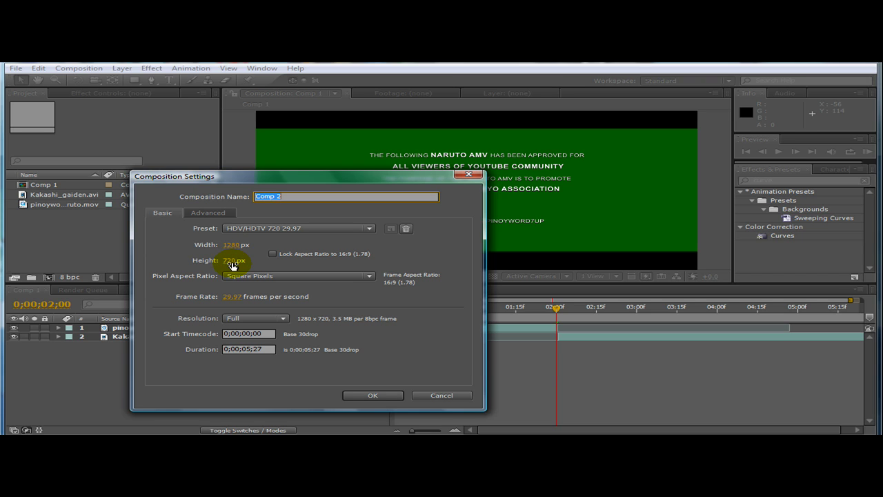
pyautogui.moveTo(255, 279)
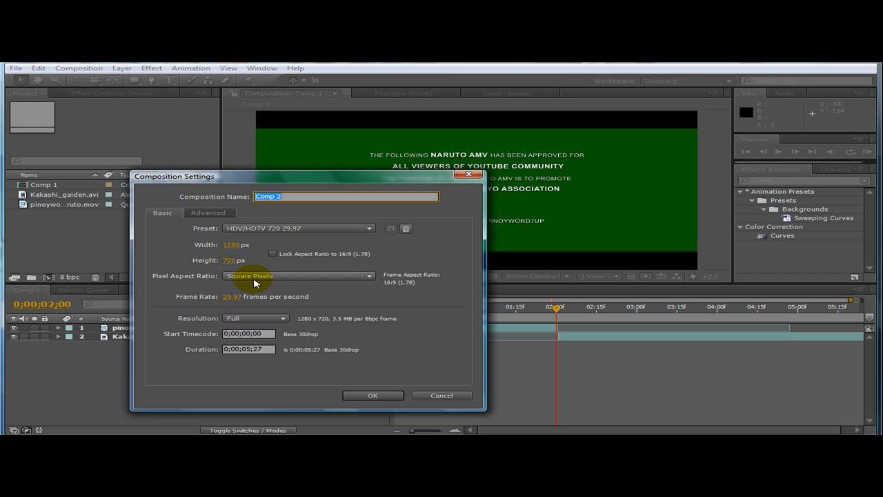
pyautogui.moveTo(276, 278)
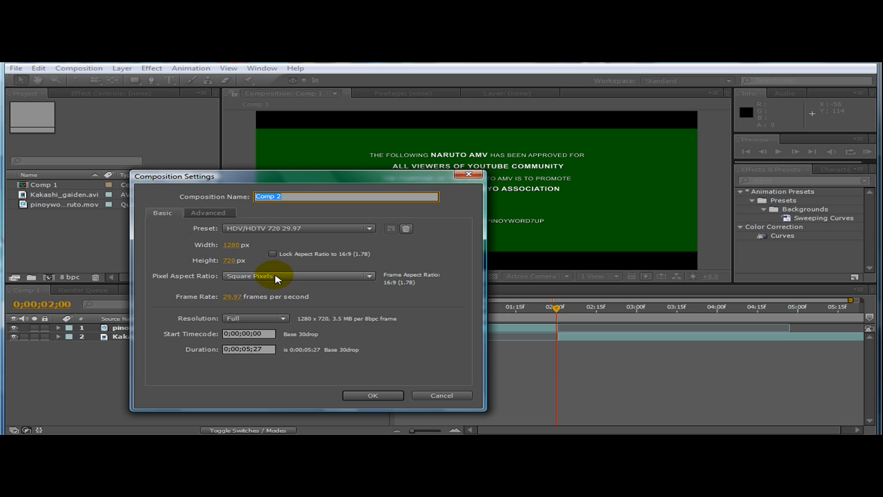
pyautogui.click(299, 276)
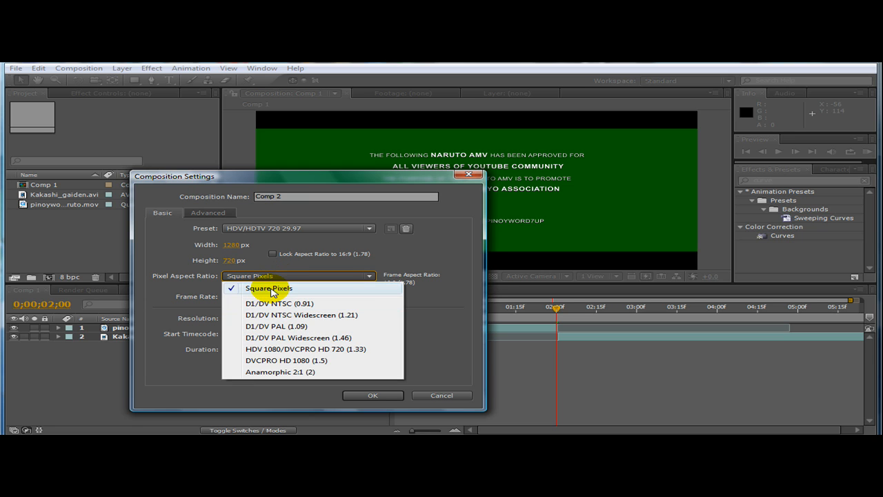
pyautogui.click(267, 289)
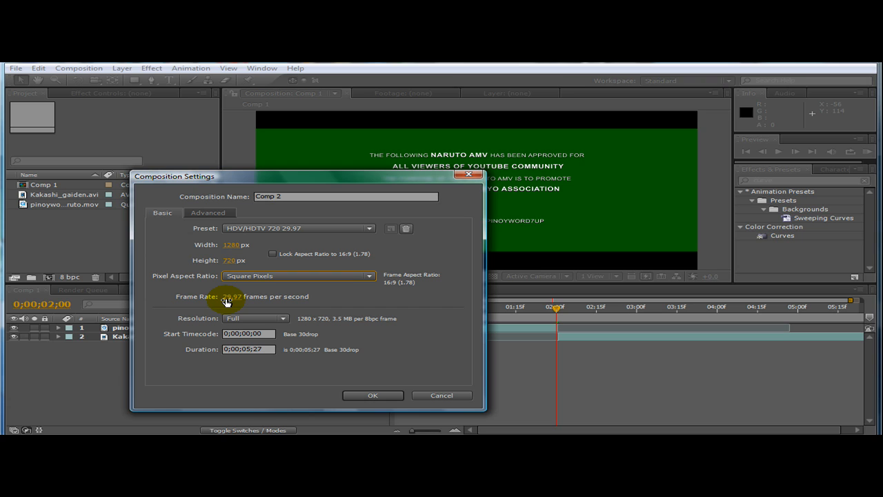
pyautogui.moveTo(229, 300)
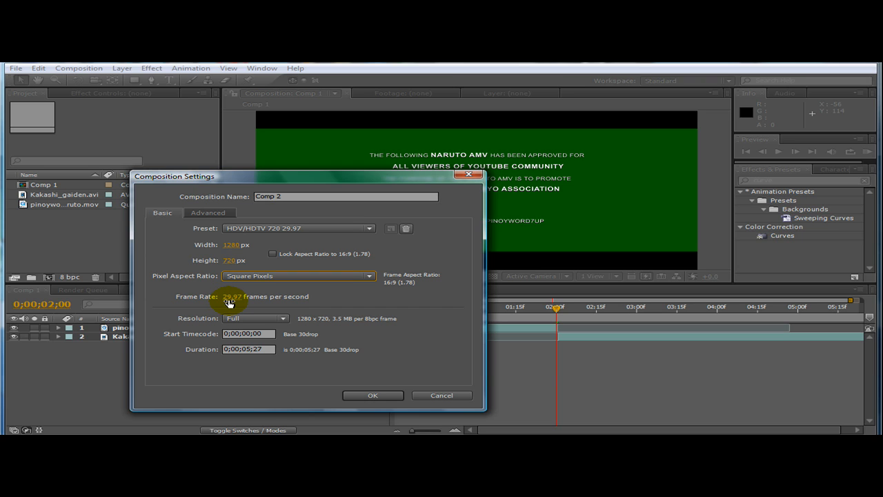
pyautogui.moveTo(261, 315)
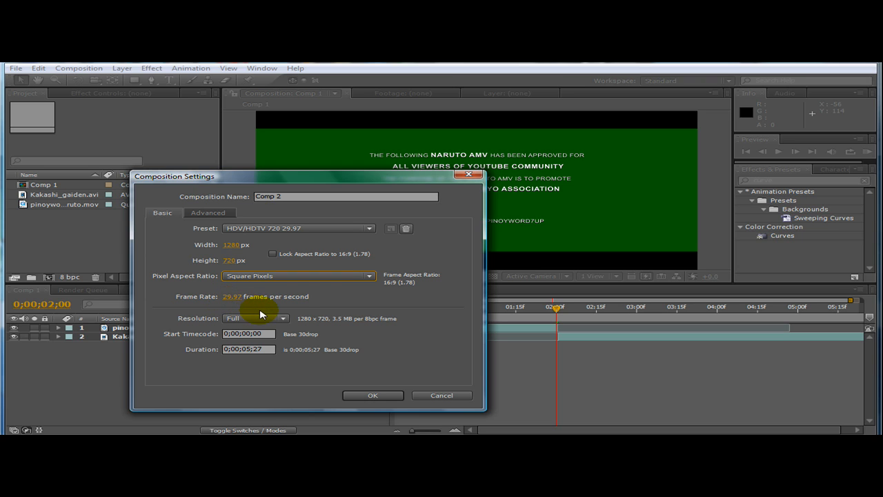
pyautogui.moveTo(321, 345)
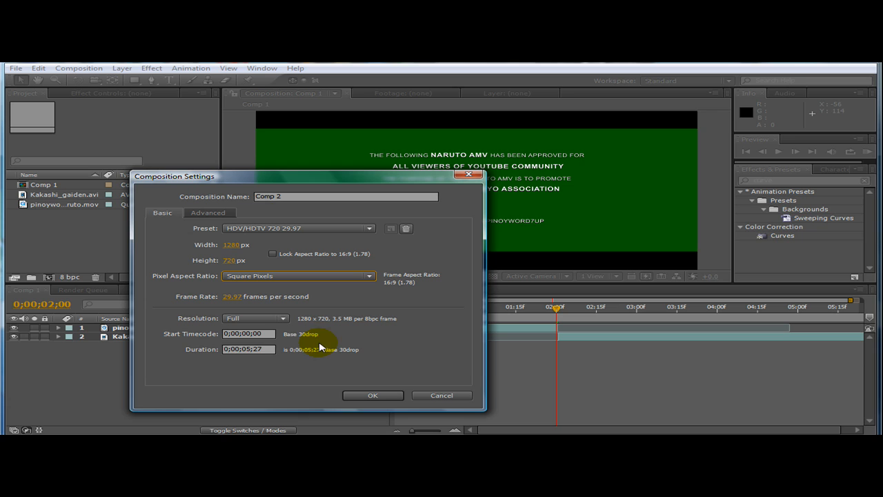
pyautogui.click(257, 317)
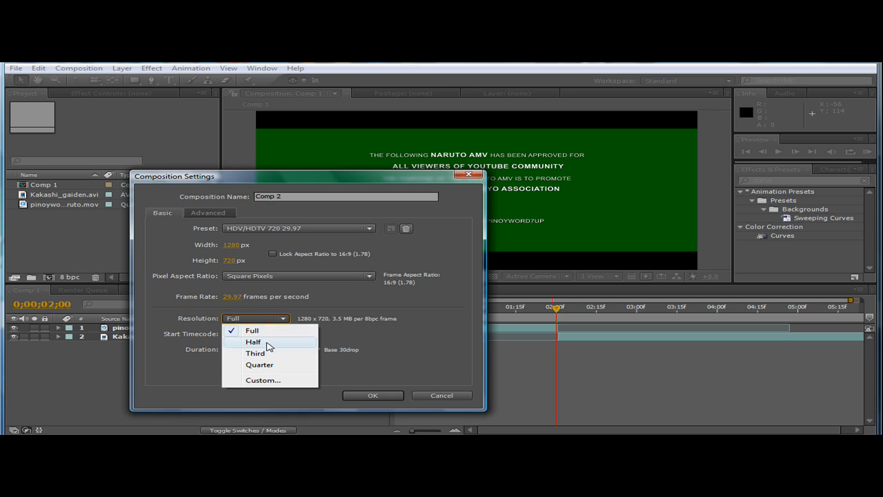
pyautogui.click(252, 331)
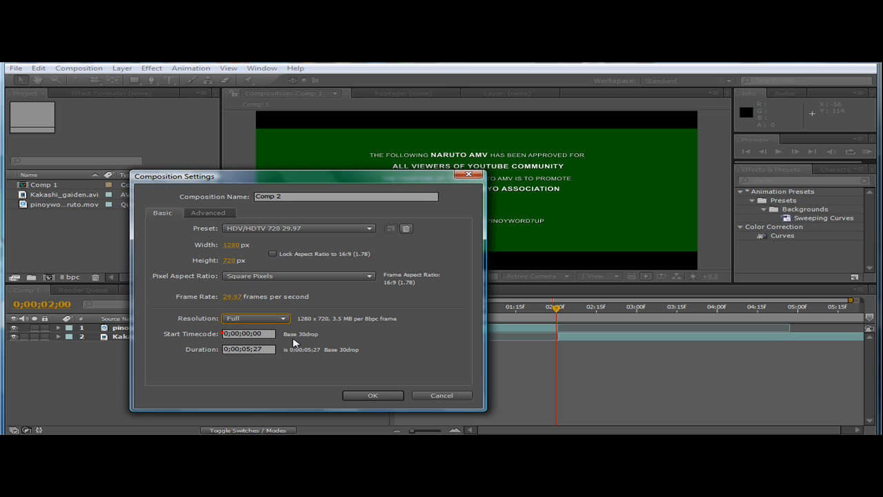
pyautogui.click(249, 350)
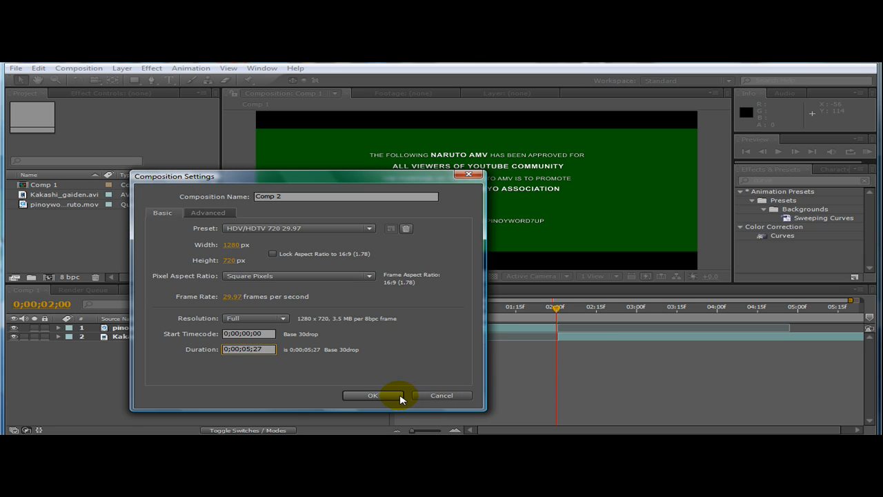
pyautogui.click(384, 395)
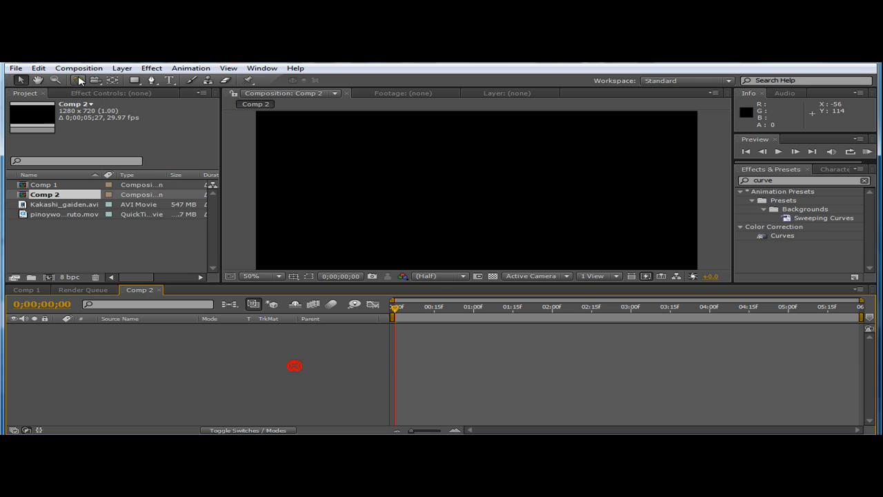
# Rename Comp 2 to Test_HD in Composition Settings, keeping the HDTV 720 29.97 preset.
pyautogui.click(78, 67)
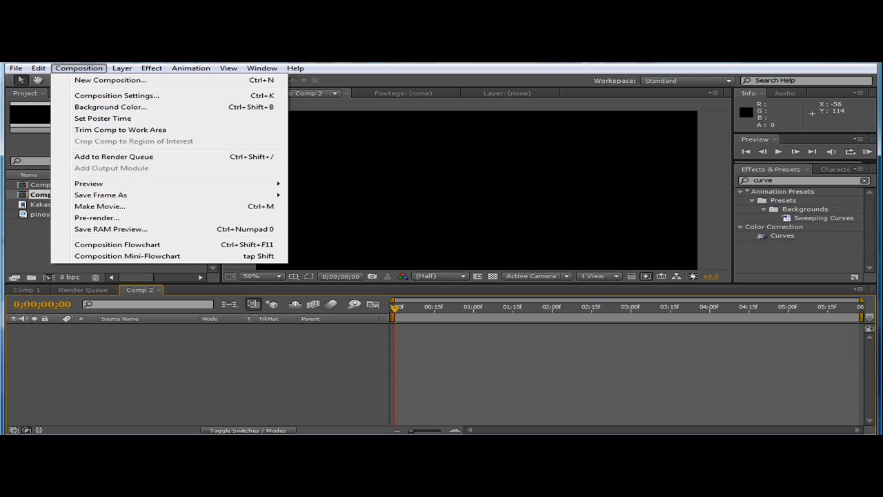
pyautogui.click(115, 96)
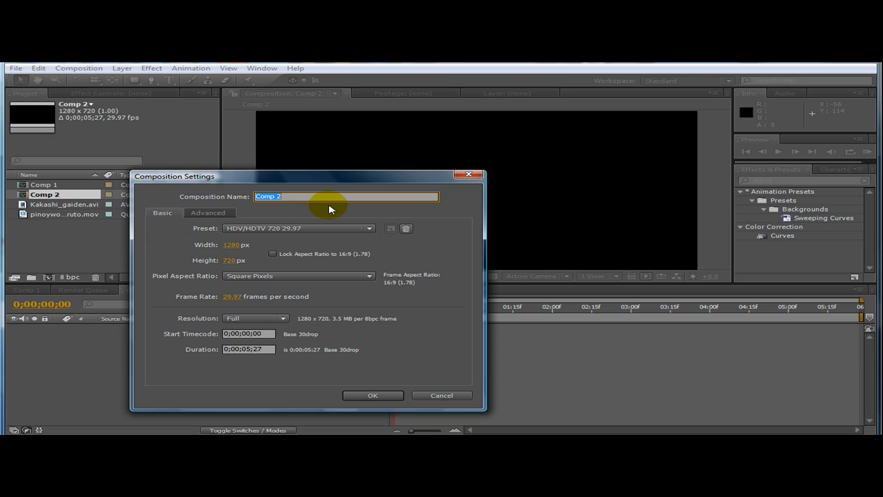
pyautogui.write('Test_H')
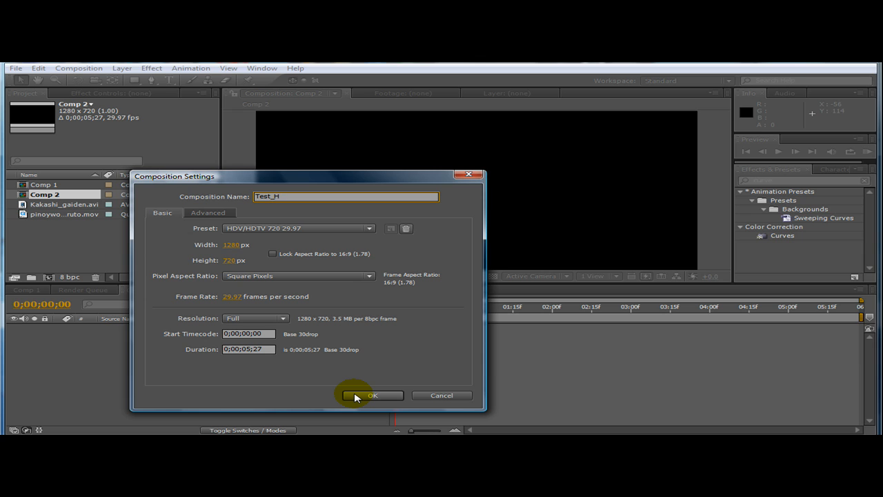
pyautogui.click(375, 395)
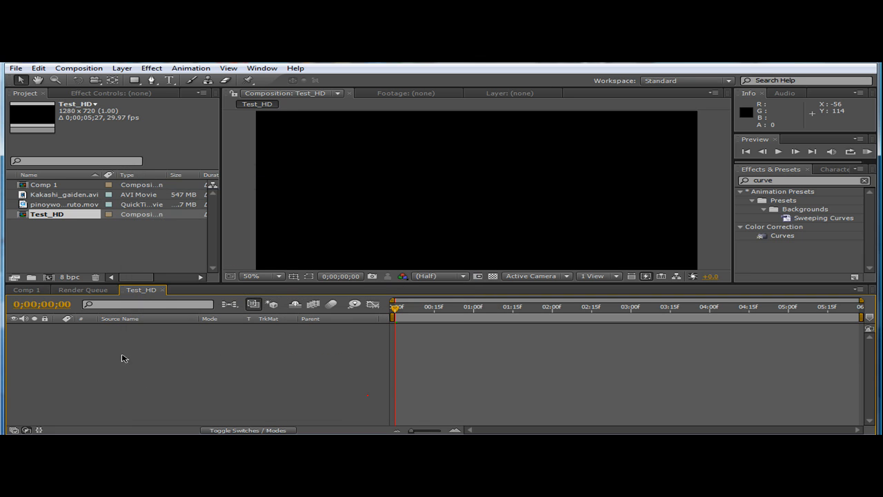
pyautogui.click(62, 199)
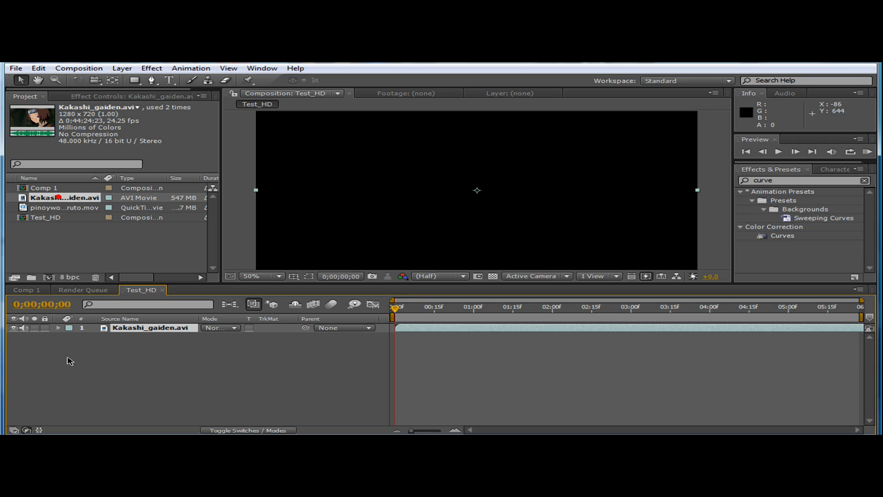
# Trim Kakashi_gaiden.avi to a short excerpt with new in and out points, then return to Test_HD.
pyautogui.click(433, 306)
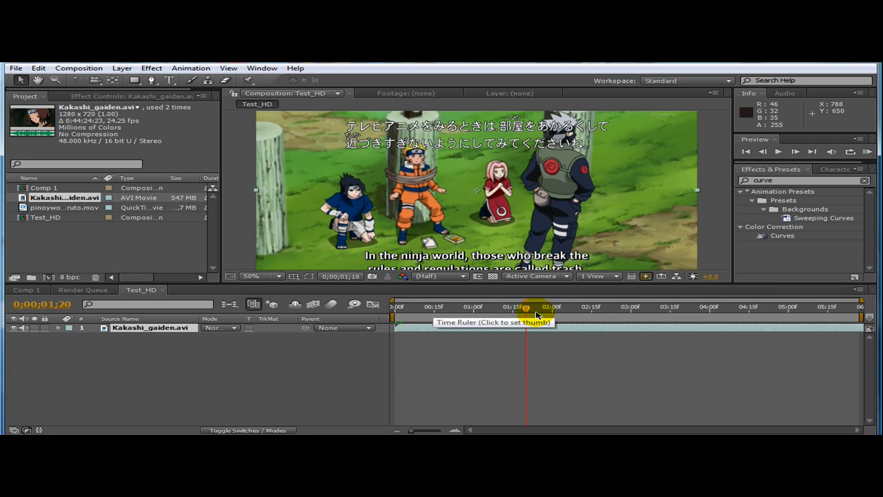
pyautogui.click(537, 308)
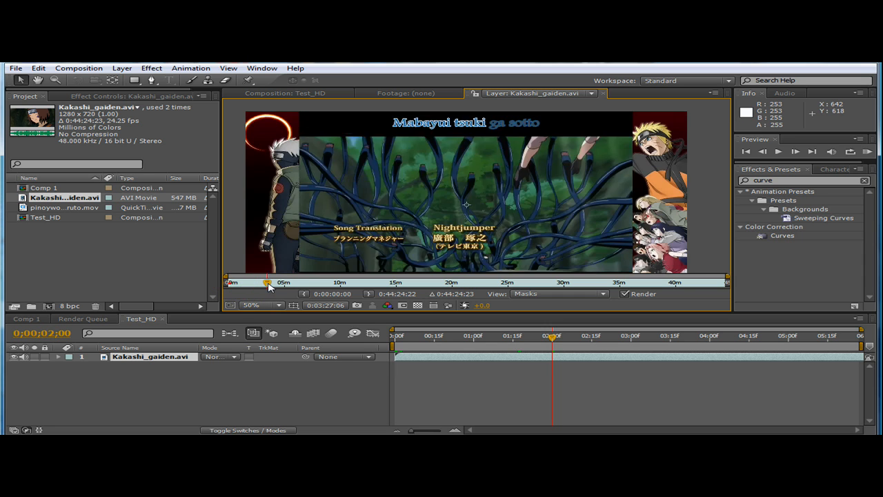
pyautogui.moveTo(268, 282); pyautogui.dragTo(303, 281)
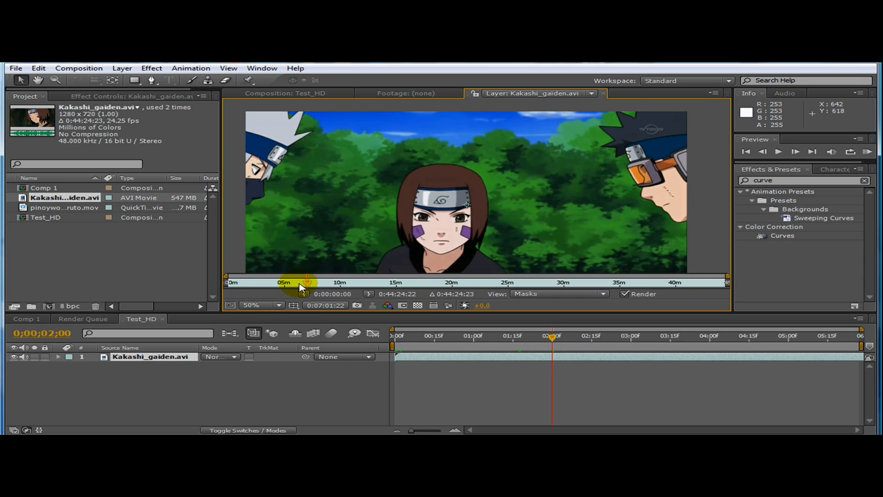
pyautogui.moveTo(302, 283); pyautogui.dragTo(295, 282)
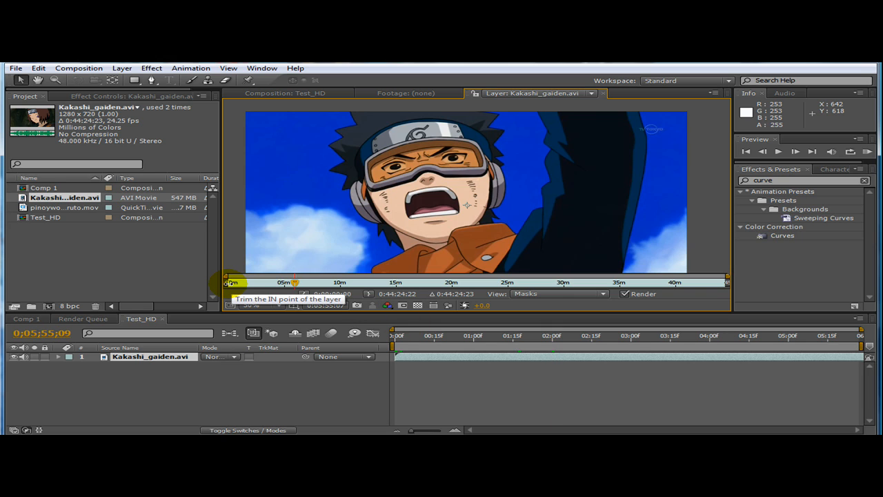
pyautogui.moveTo(232, 282); pyautogui.dragTo(287, 281)
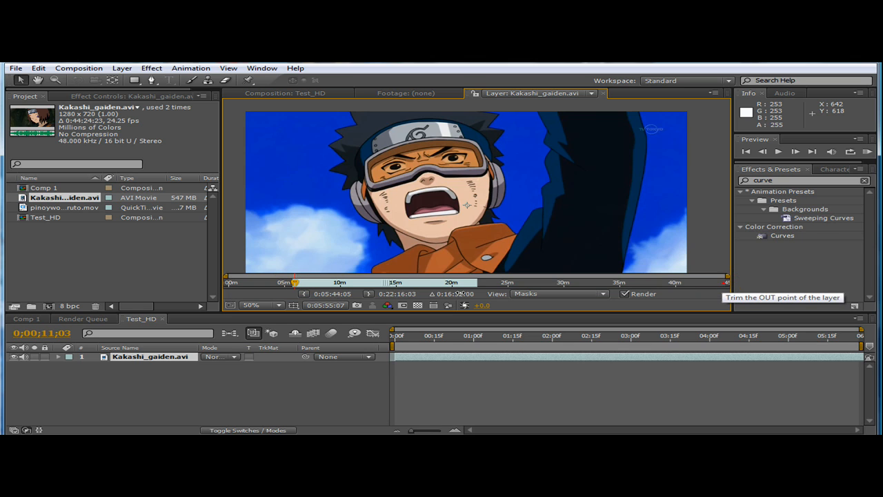
pyautogui.moveTo(453, 281); pyautogui.dragTo(302, 281)
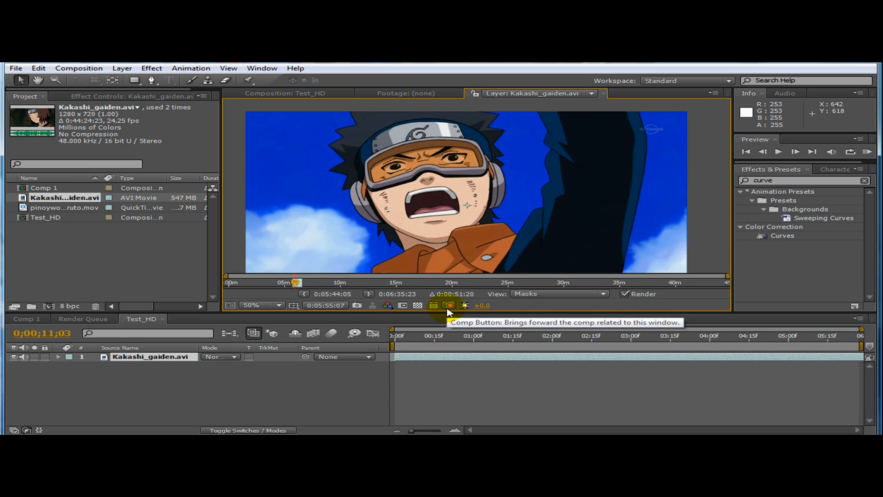
pyautogui.click(448, 306)
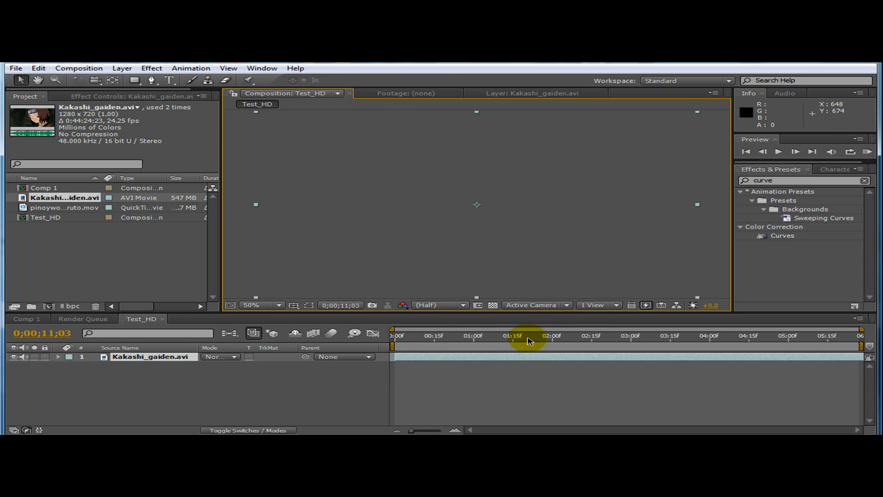
# Park about one second in and bend the Curves RGB curve to adjust the tones.
pyautogui.click(527, 336)
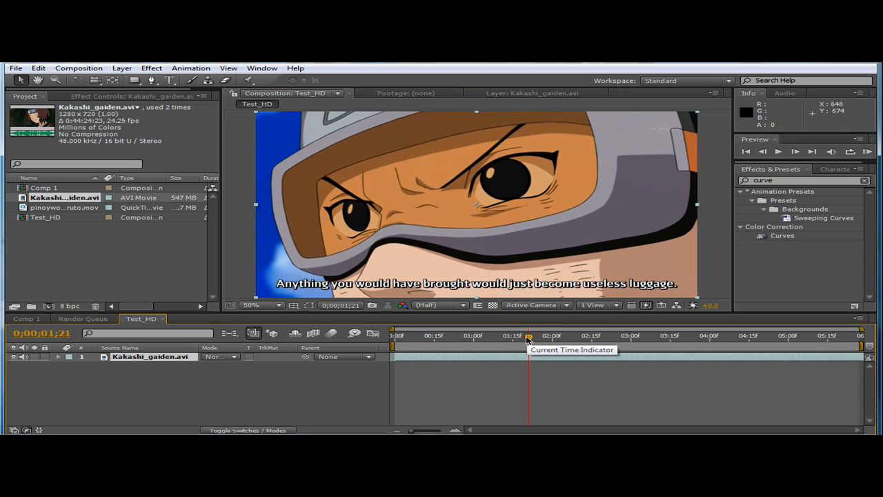
pyautogui.moveTo(527, 335); pyautogui.dragTo(412, 335)
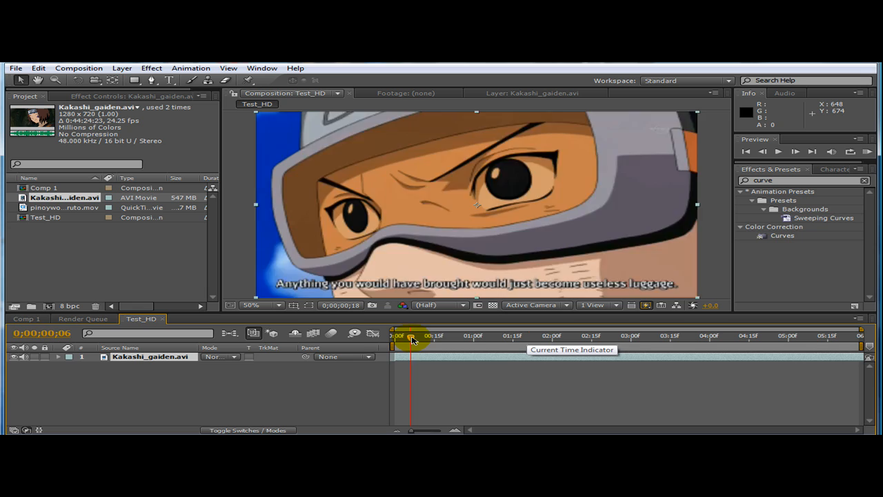
pyautogui.moveTo(411, 337); pyautogui.dragTo(504, 336)
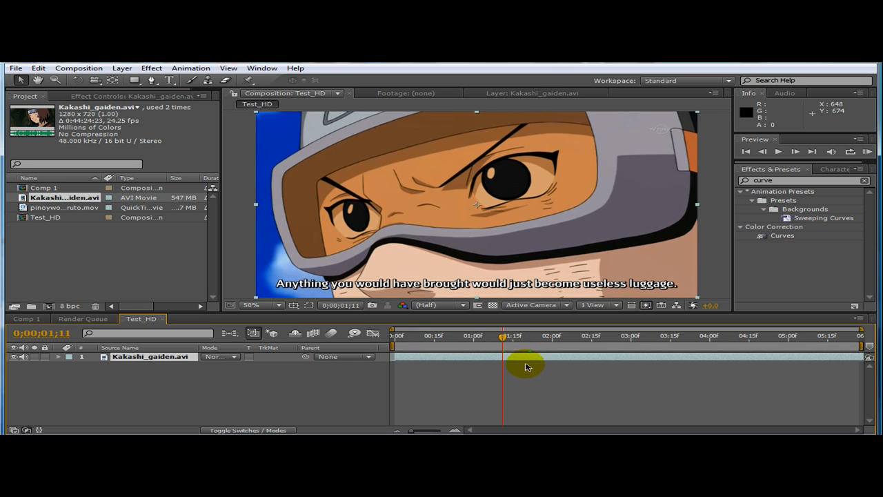
pyautogui.moveTo(538, 367)
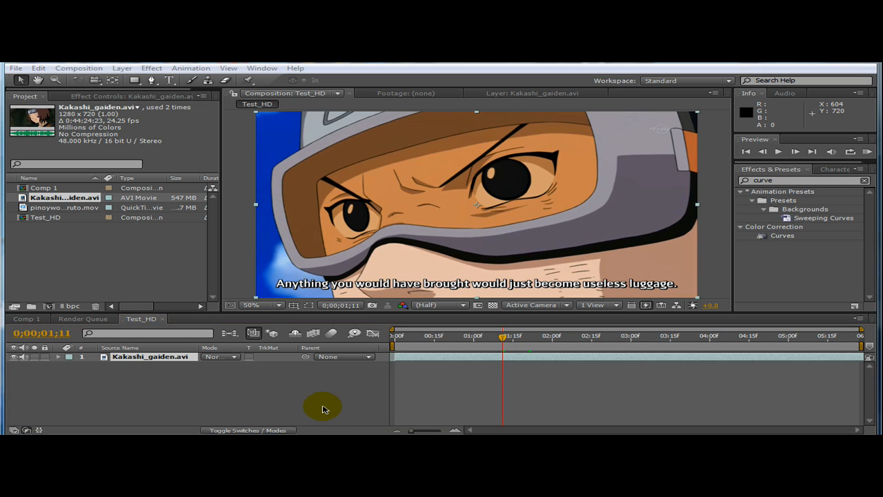
pyautogui.moveTo(313, 392)
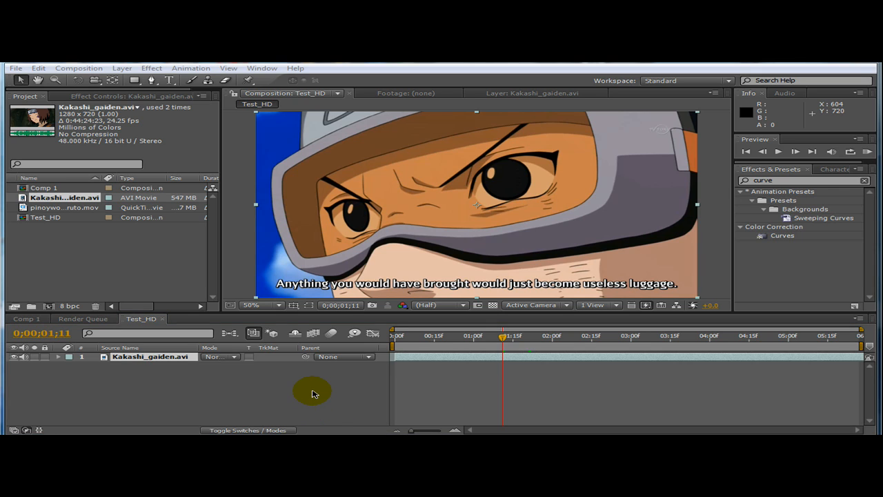
pyautogui.moveTo(316, 395)
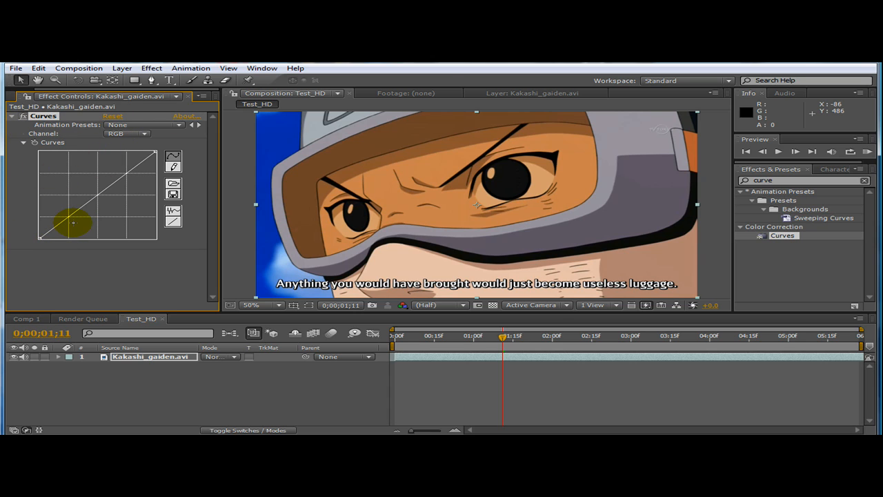
pyautogui.moveTo(72, 222); pyautogui.dragTo(69, 218)
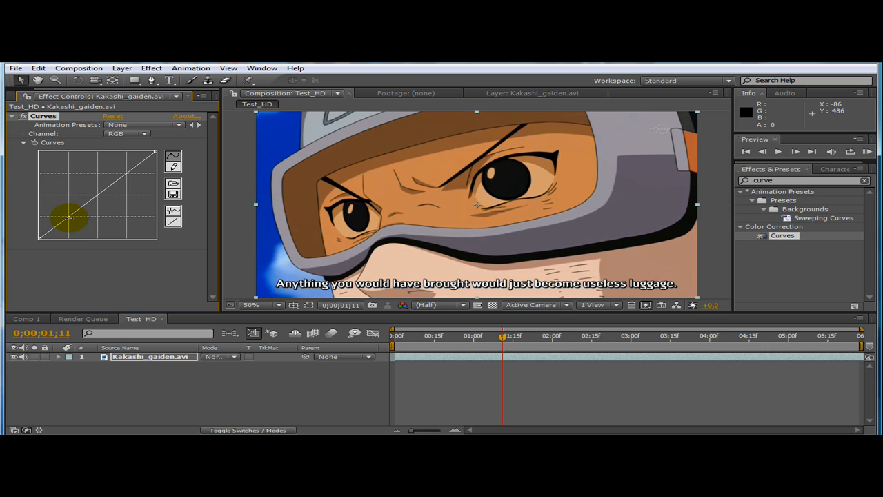
pyautogui.moveTo(69, 219); pyautogui.dragTo(72, 222)
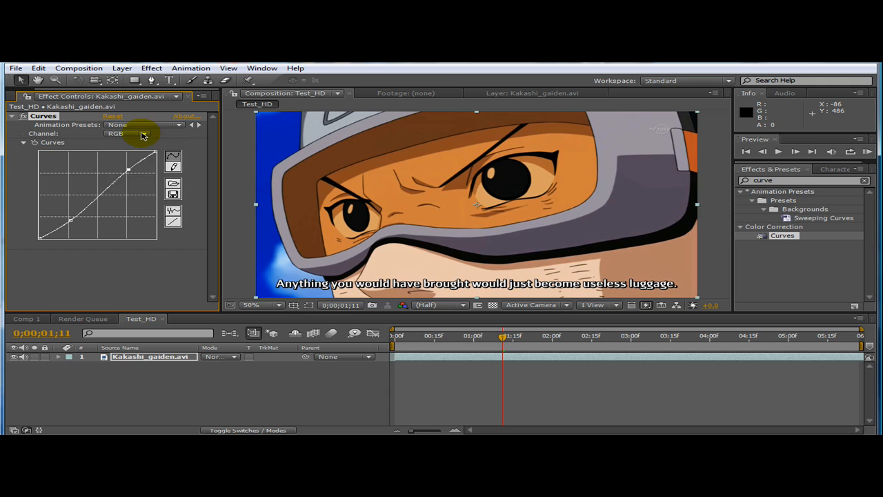
# Switch Curves to the Red channel and reshape it with a lower and an upper point.
pyautogui.click(127, 132)
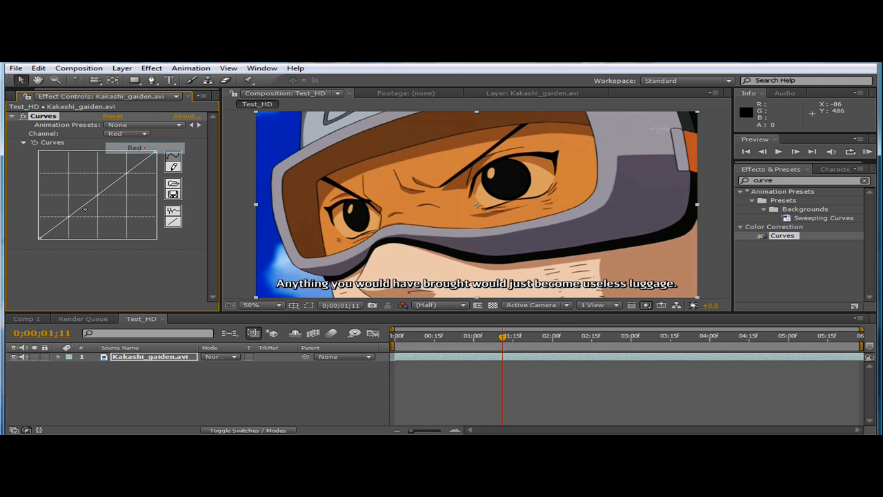
pyautogui.click(72, 214)
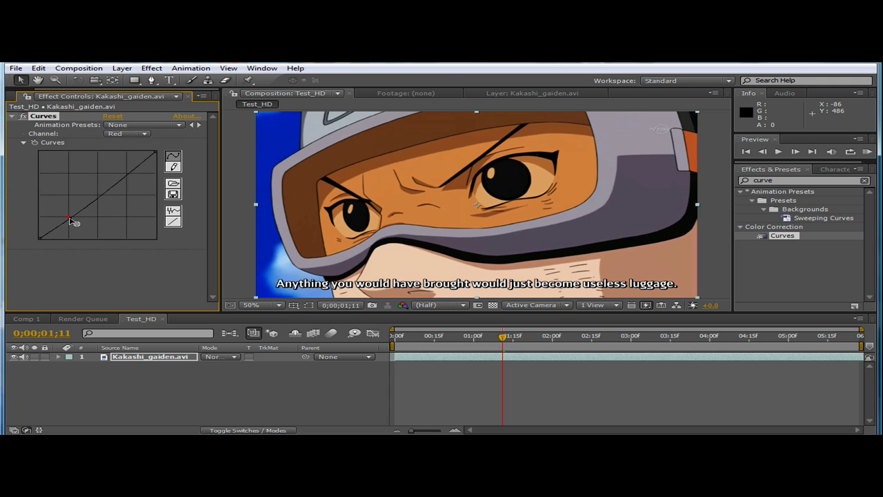
pyautogui.moveTo(72, 219); pyautogui.dragTo(127, 173)
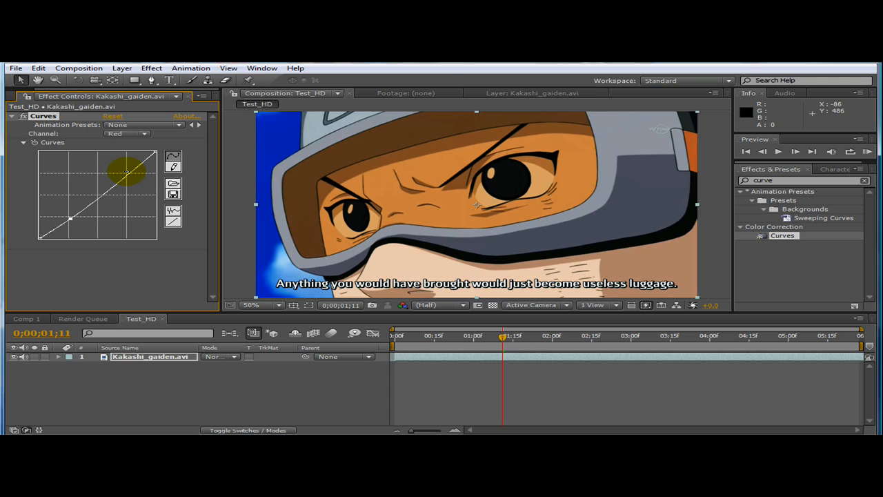
pyautogui.moveTo(127, 171); pyautogui.dragTo(99, 196)
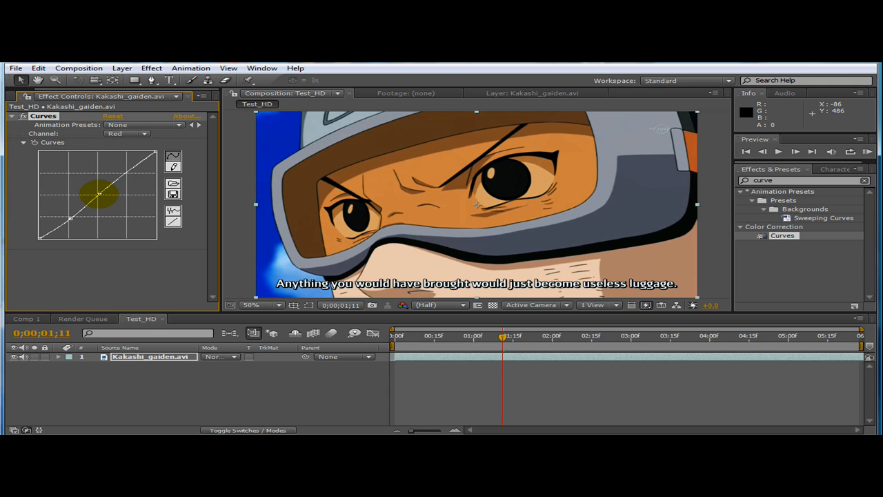
pyautogui.moveTo(99, 194); pyautogui.dragTo(99, 195)
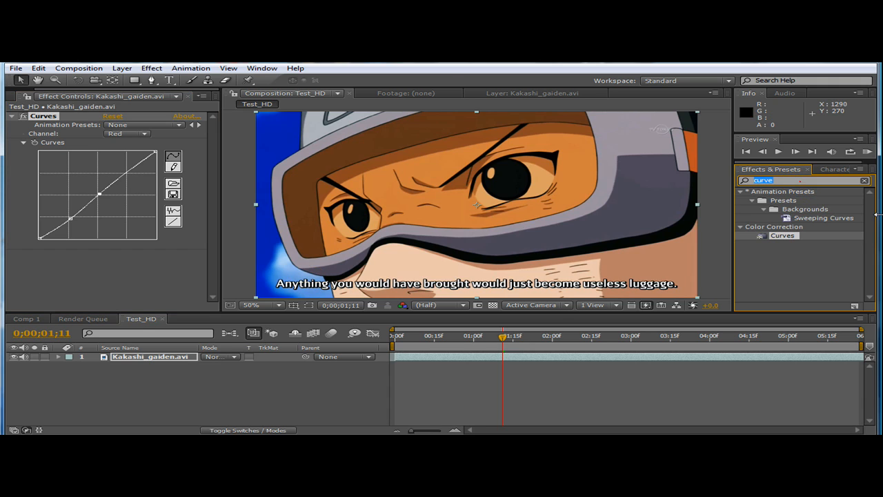
# Apply CC Toner to the clip and raise Blend w. Original toward the source colours.
pyautogui.write('cc tone')
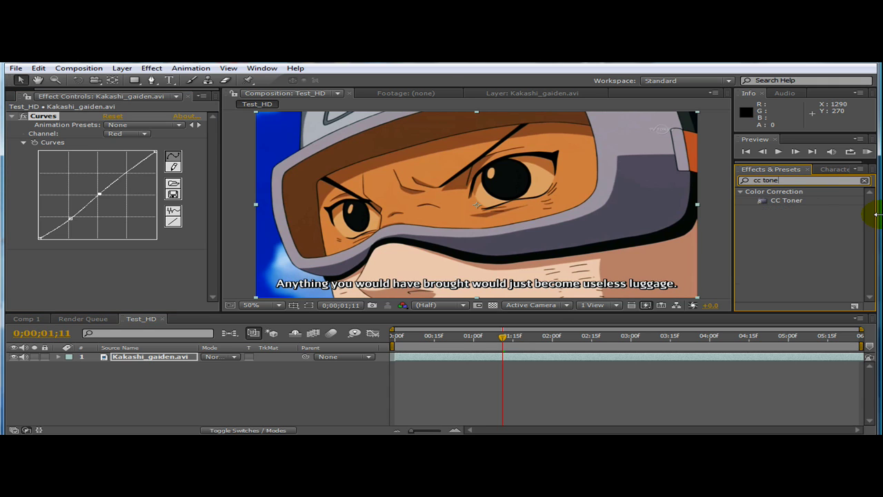
pyautogui.click(788, 200)
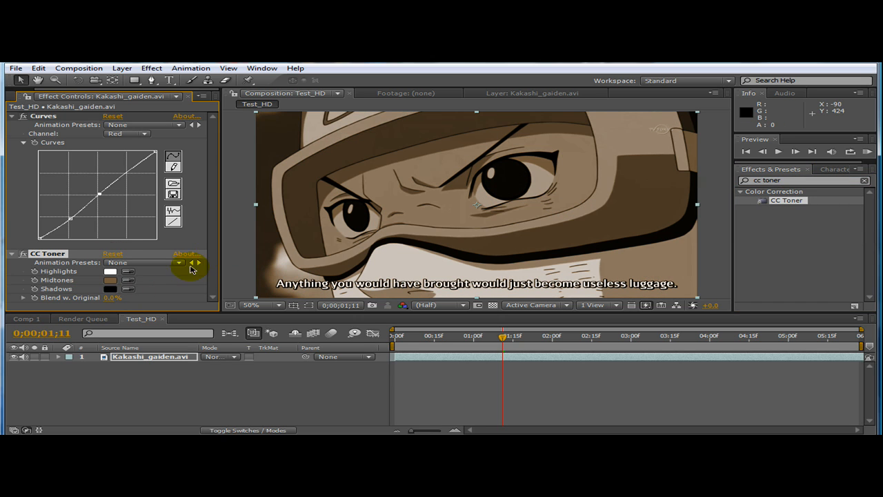
pyautogui.click(116, 298)
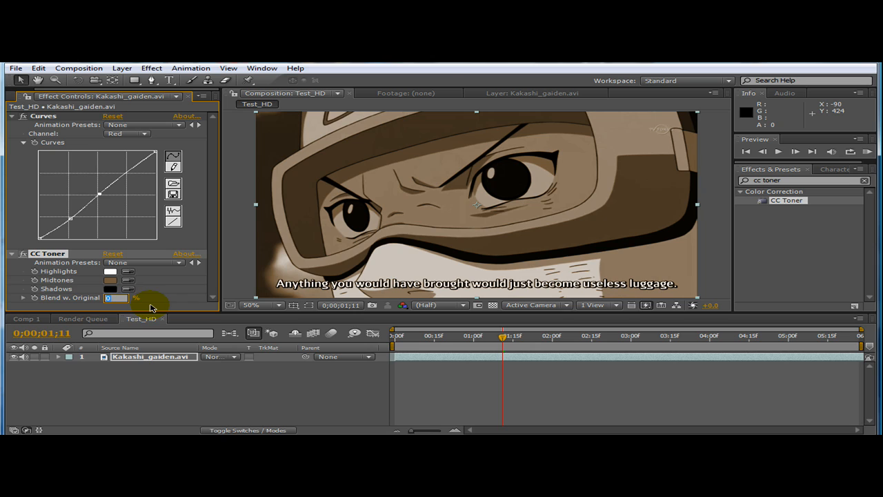
pyautogui.moveTo(116, 298); pyautogui.dragTo(138, 298)
pyautogui.write('90')
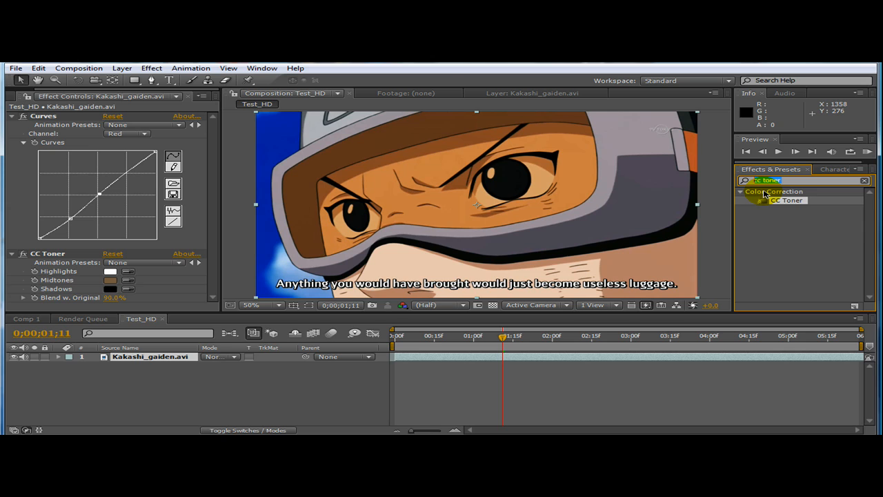
# Add a warming Photo Filter and a Sharpen effect to the Kakashi clip.
pyautogui.write('photo f')
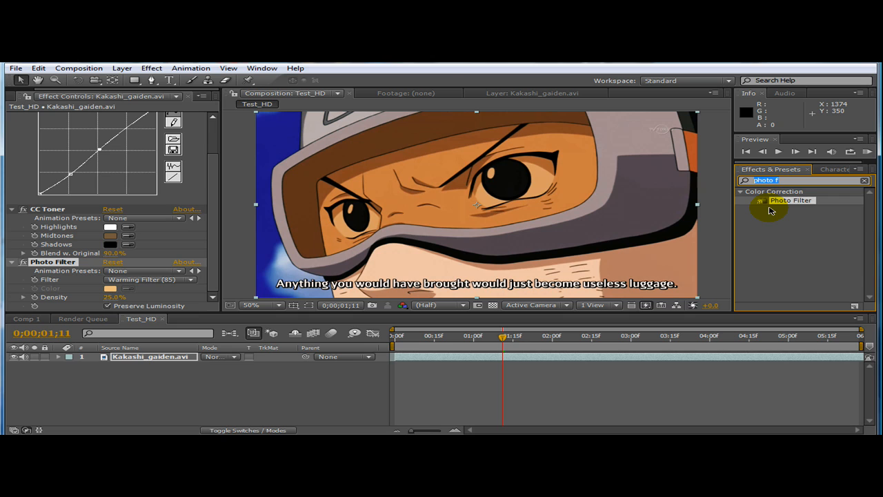
pyautogui.write('sharpen')
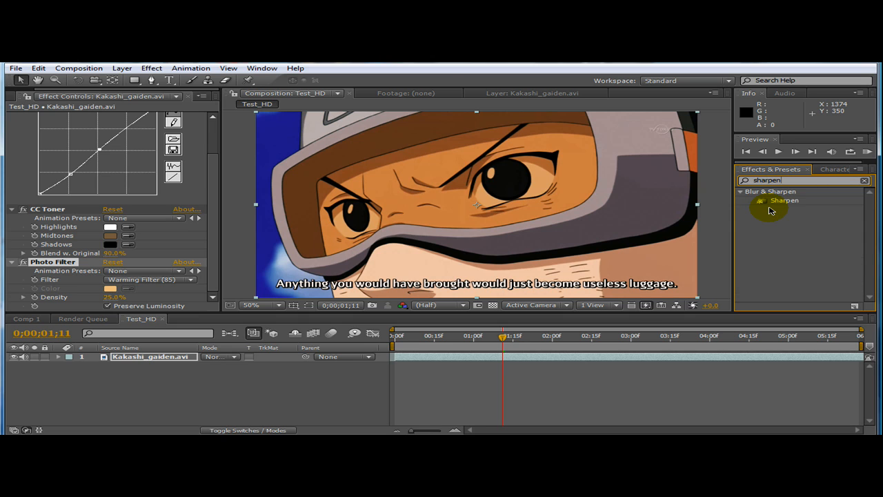
pyautogui.click(782, 200)
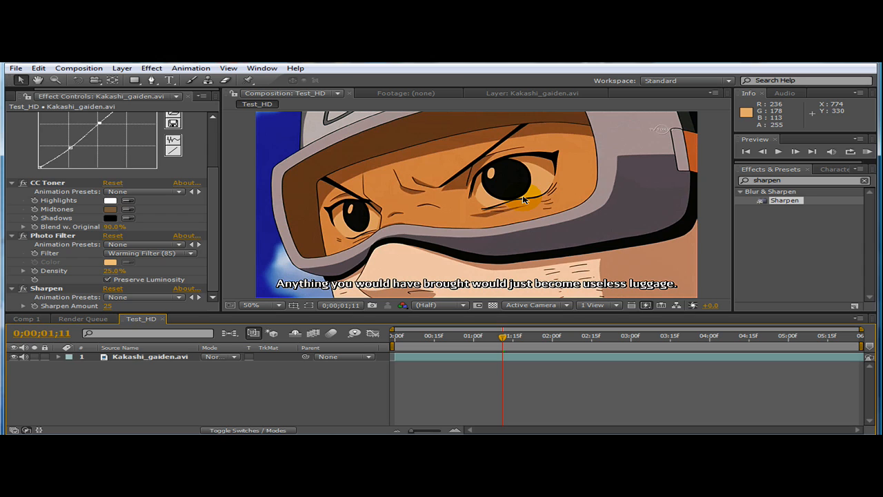
pyautogui.click(30, 94)
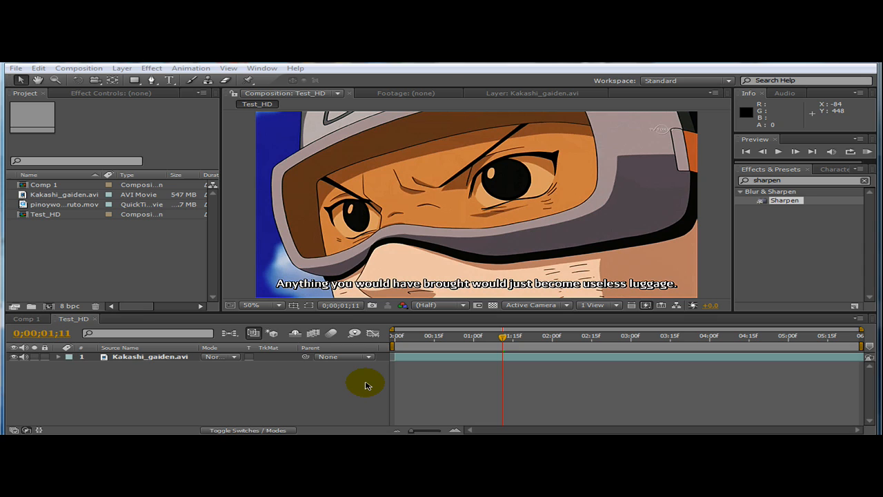
pyautogui.moveTo(394, 387)
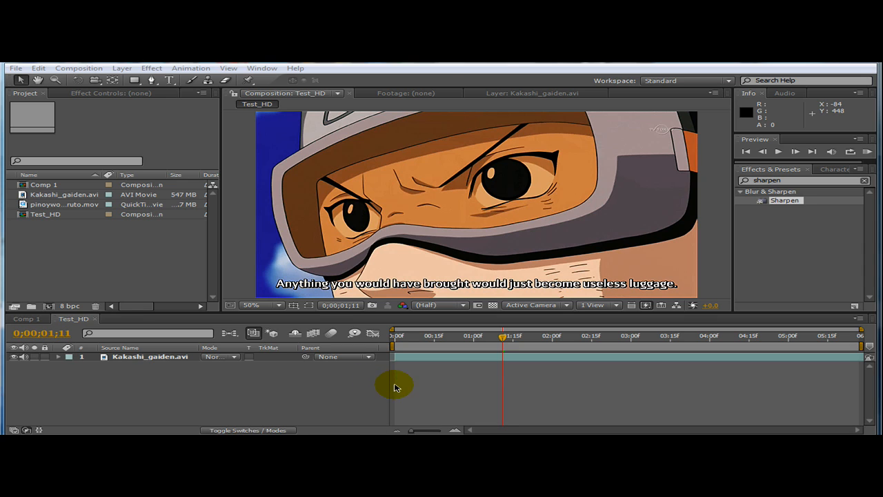
pyautogui.moveTo(432, 389)
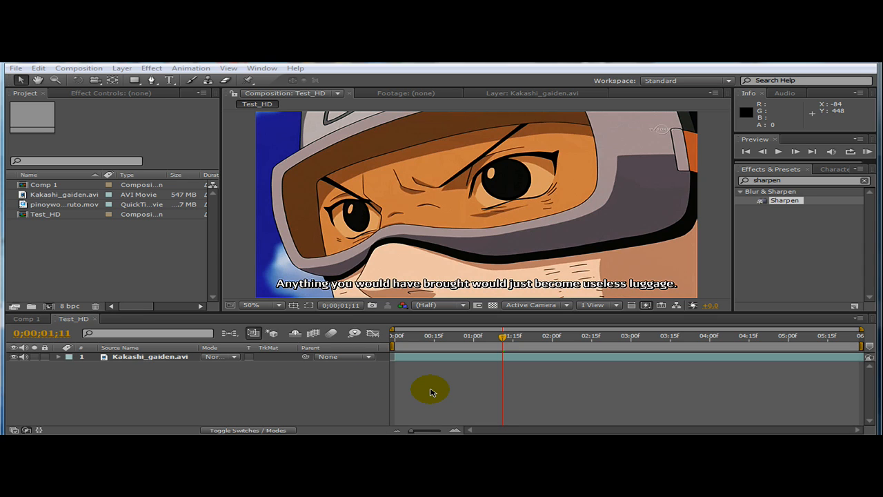
pyautogui.moveTo(430, 389)
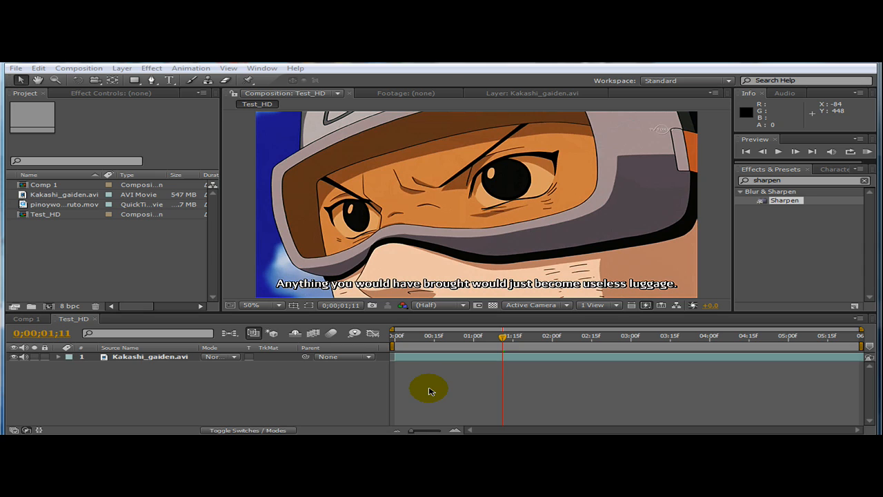
pyautogui.moveTo(421, 395)
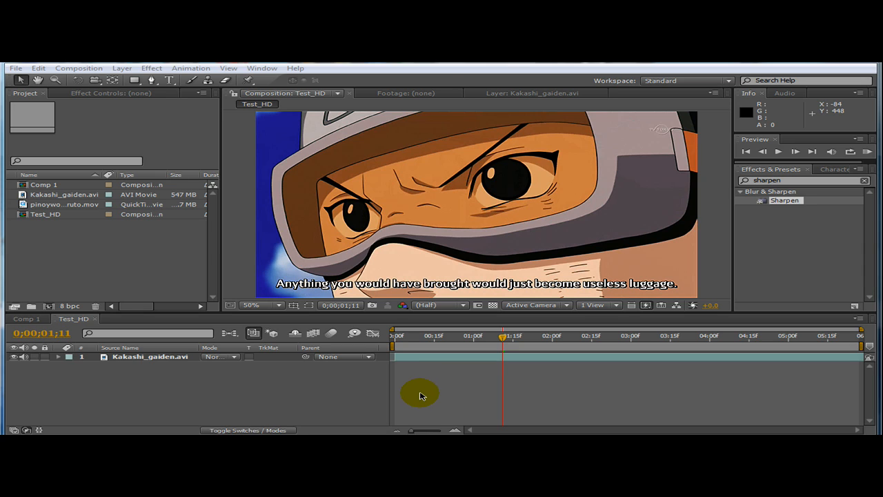
pyautogui.moveTo(417, 397)
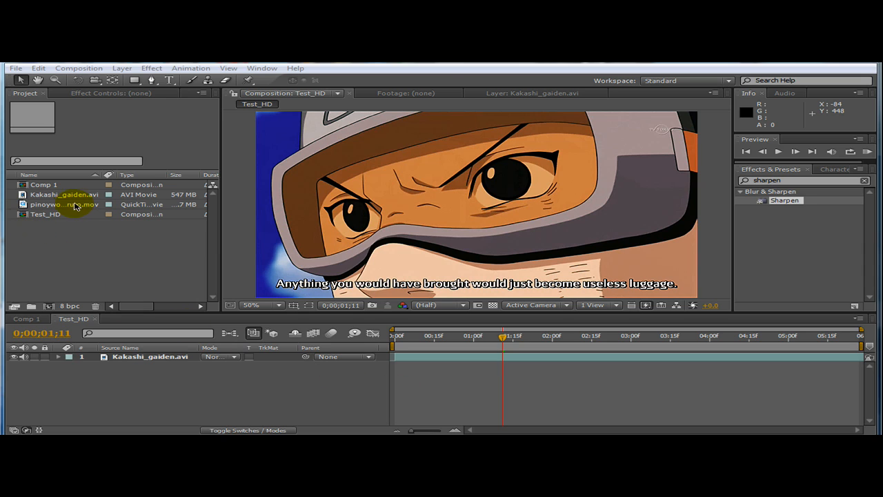
# Place the Naruto .mov intro card as the top layer in Test_HD and preview it.
pyautogui.click(58, 206)
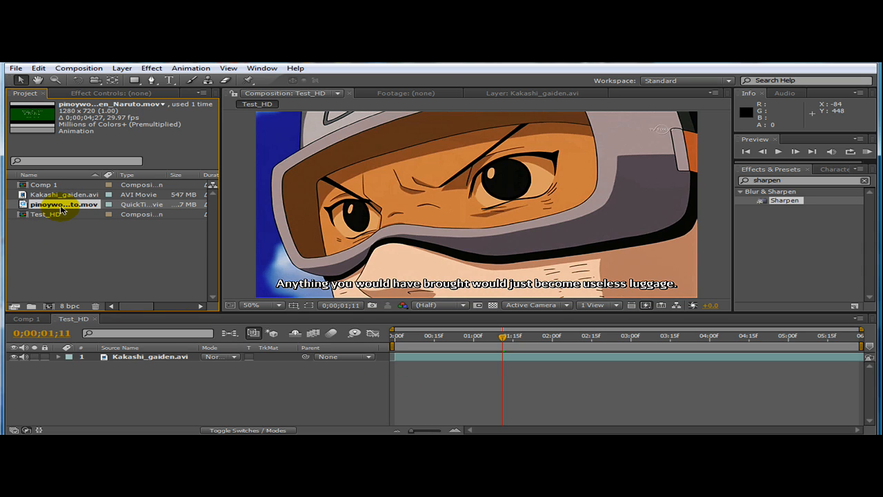
pyautogui.click(58, 207)
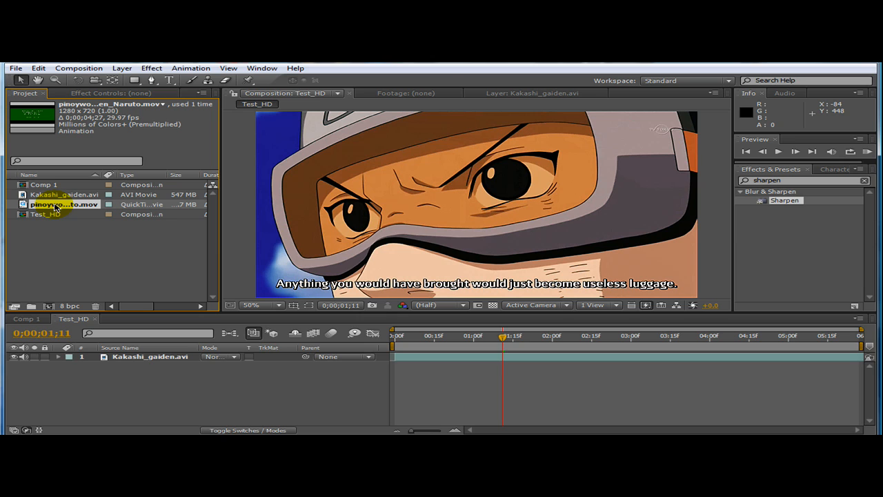
pyautogui.moveTo(63, 205); pyautogui.dragTo(80, 356)
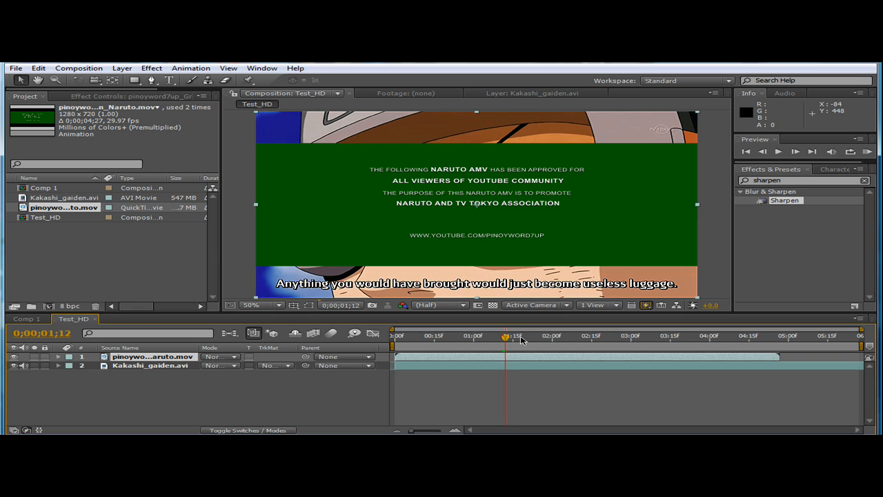
pyautogui.moveTo(507, 337); pyautogui.dragTo(475, 345)
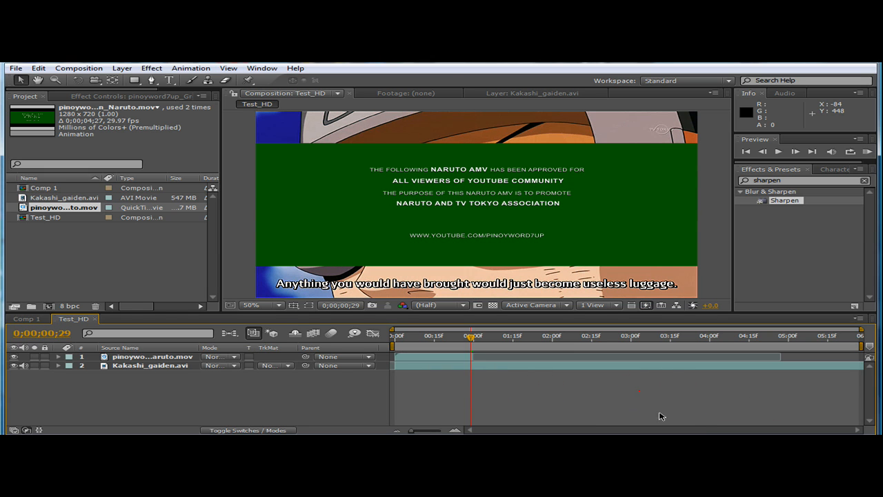
pyautogui.click(403, 366)
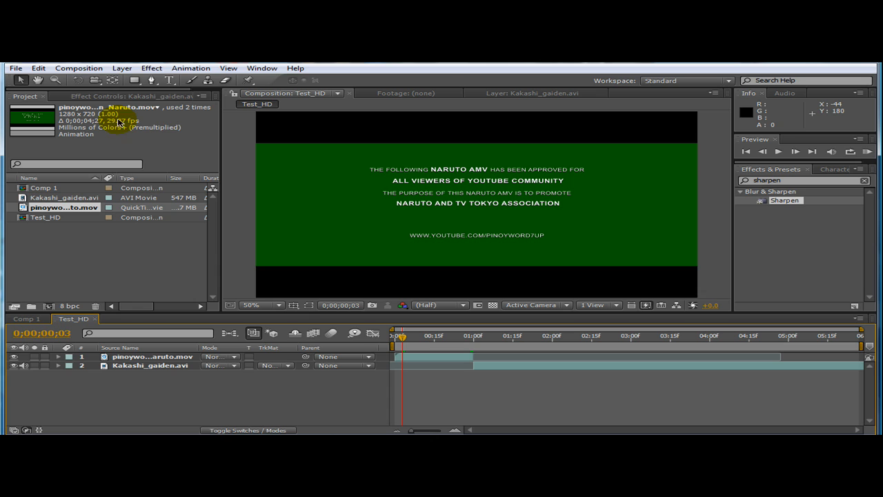
# Add Test_HD to the Render Queue via the Composition menu.
pyautogui.click(77, 68)
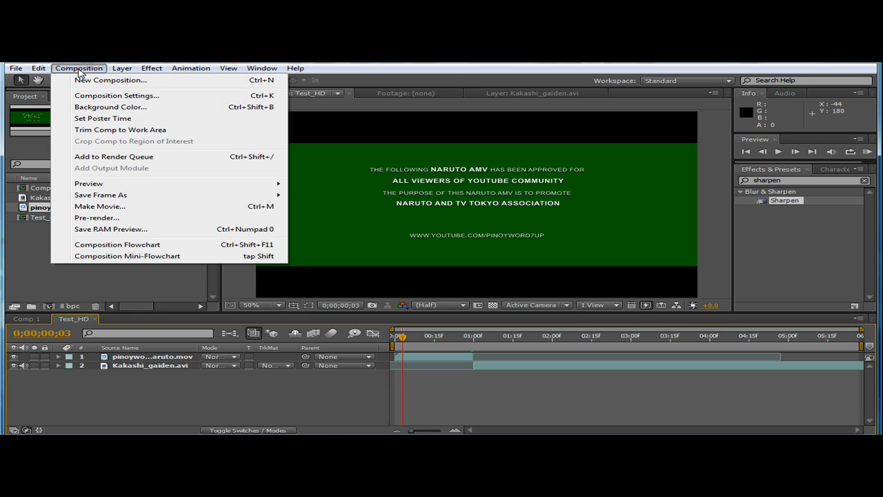
pyautogui.moveTo(113, 156)
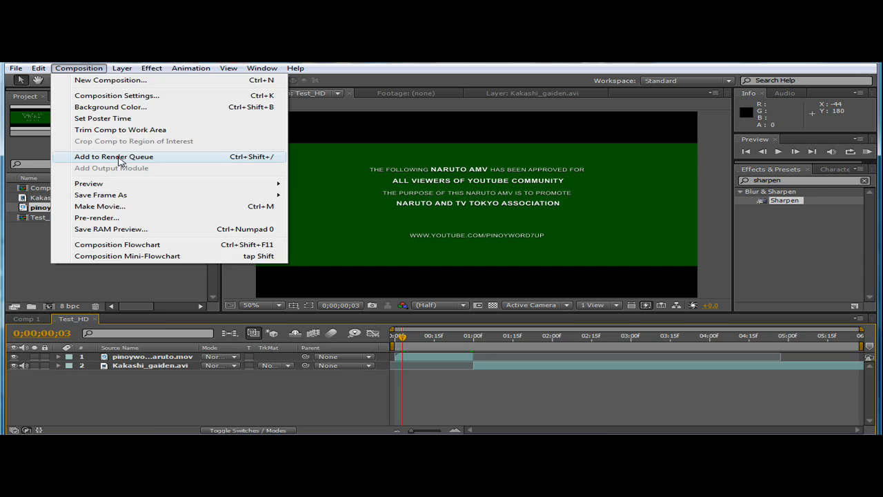
pyautogui.click(113, 156)
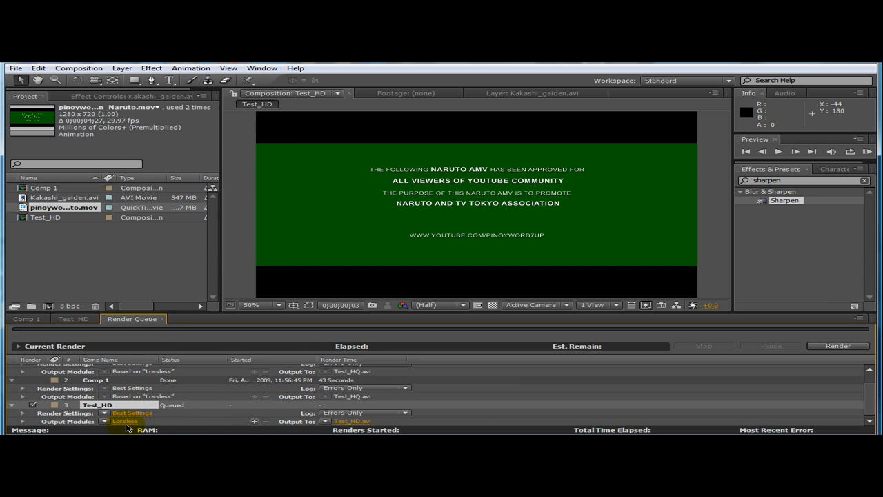
# Set Test_HD's Video For Windows output to RGB + Alpha channels and reach Format Options.
pyautogui.click(125, 422)
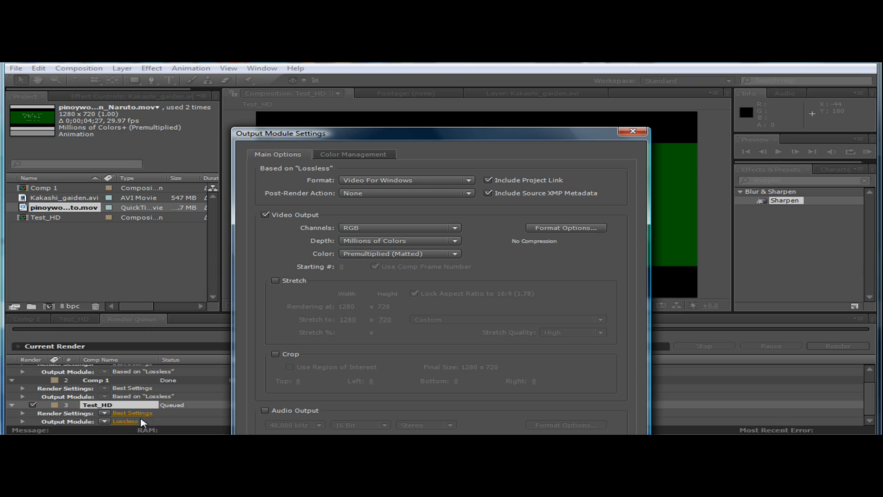
pyautogui.moveTo(406, 184)
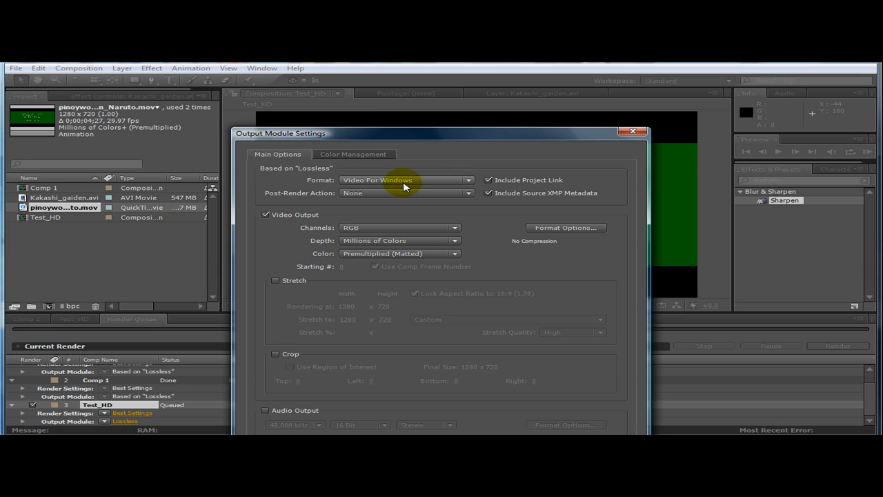
pyautogui.moveTo(383, 185)
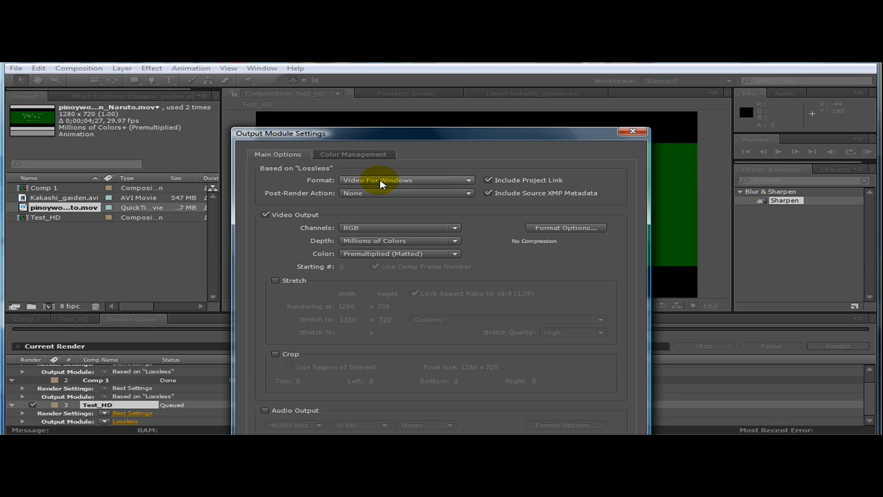
pyautogui.moveTo(489, 238)
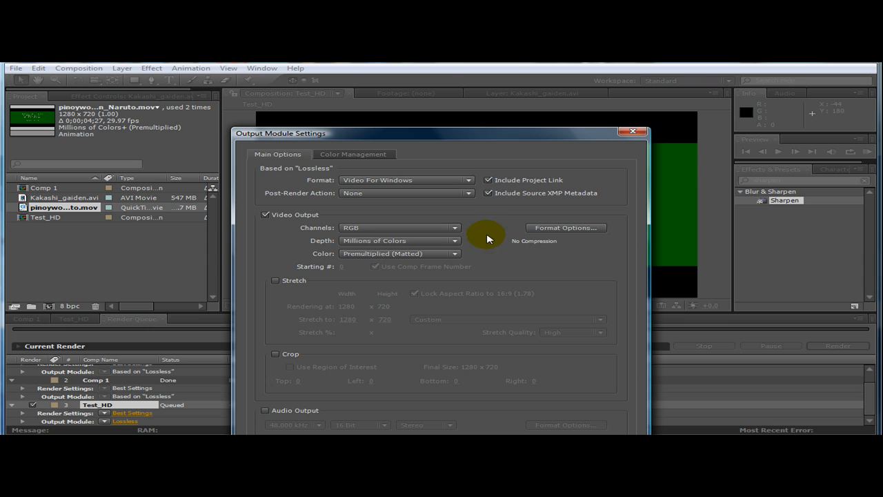
pyautogui.moveTo(310, 228)
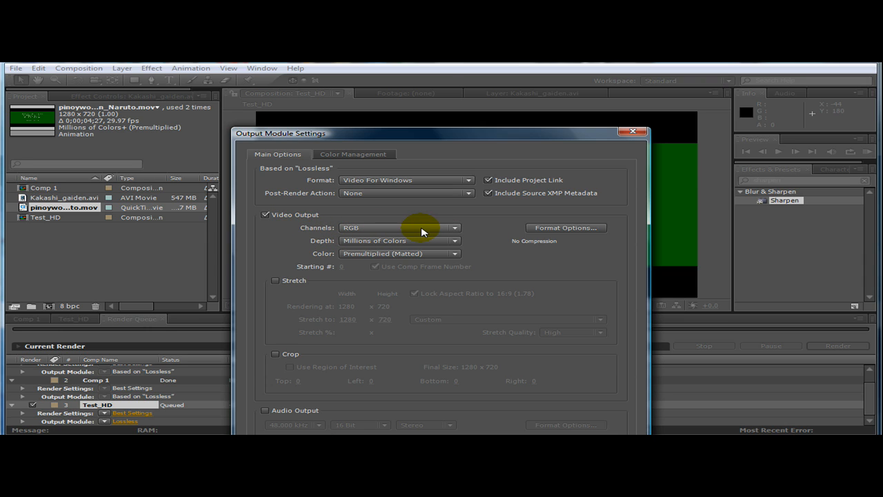
pyautogui.moveTo(418, 237)
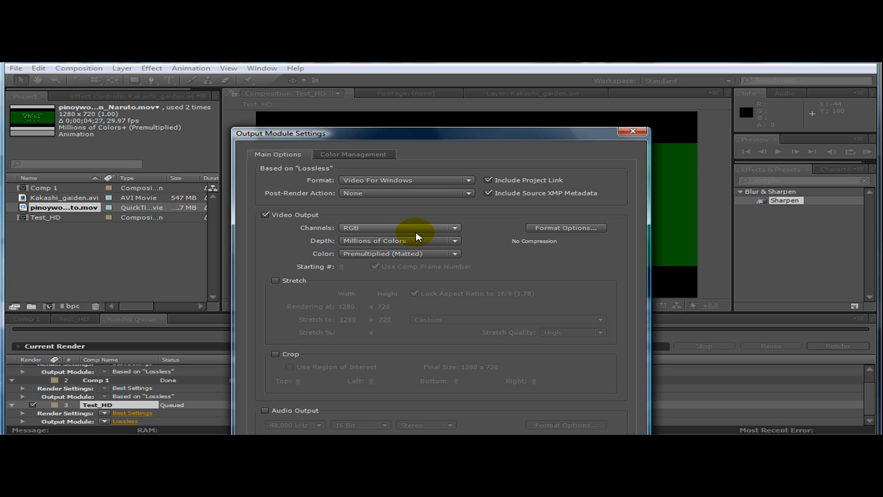
pyautogui.moveTo(420, 234)
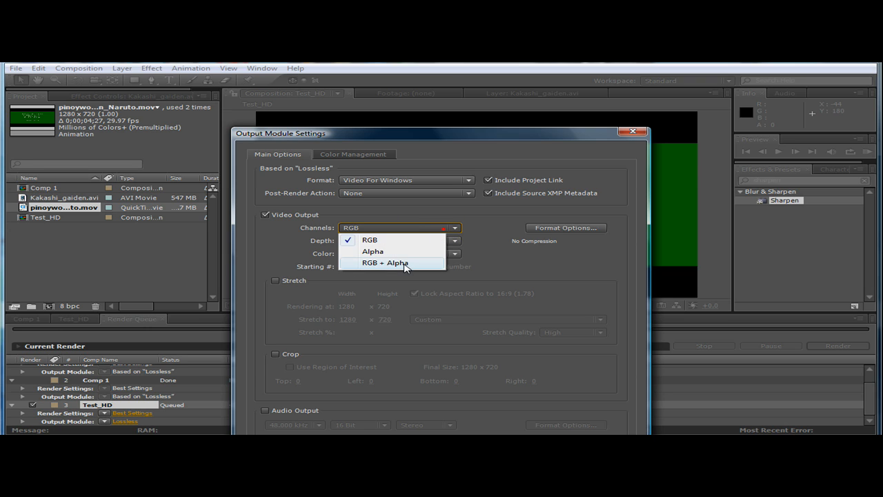
pyautogui.click(385, 262)
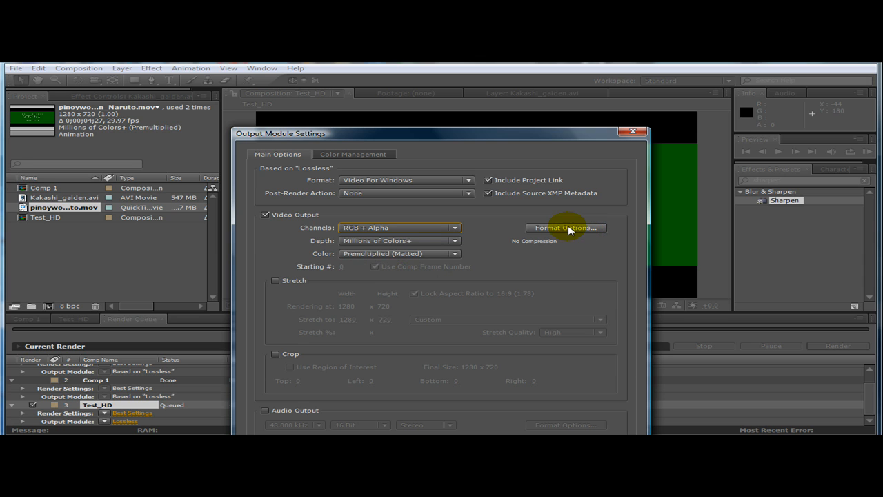
pyautogui.click(566, 227)
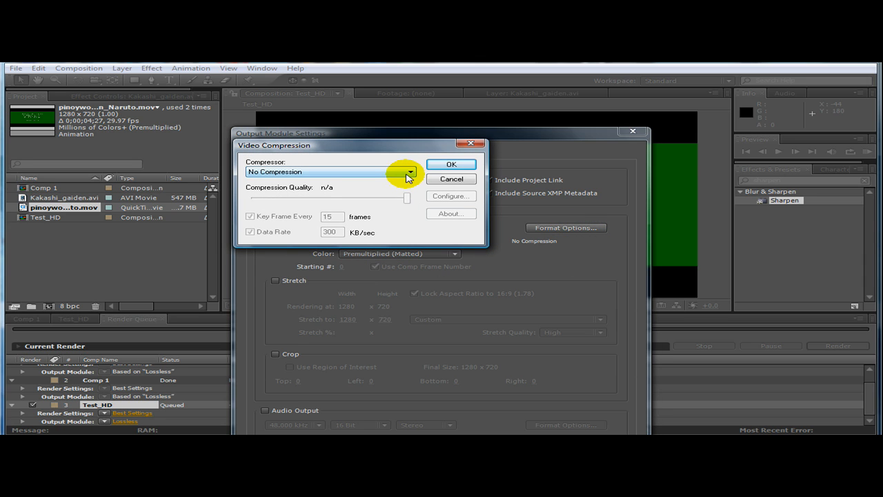
# Check the available compressors in the Compressor dropdown before consulting YouTube's upload specs.
pyautogui.click(412, 172)
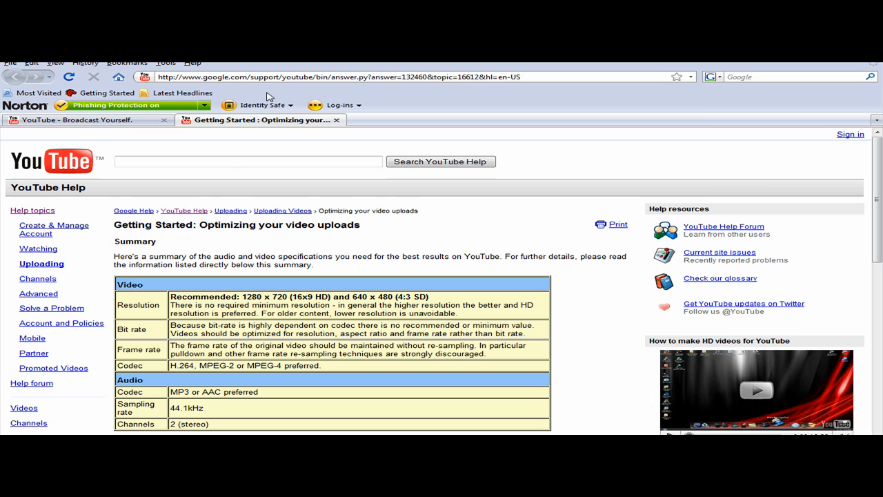
# Search Google for 'xvid codec download' and scan the codec download results.
pyautogui.write('www.google.com/')
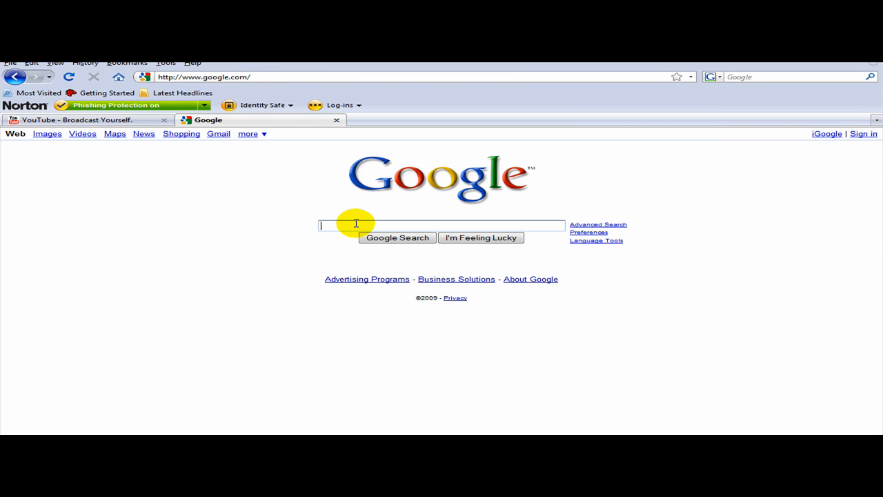
pyautogui.write('x')
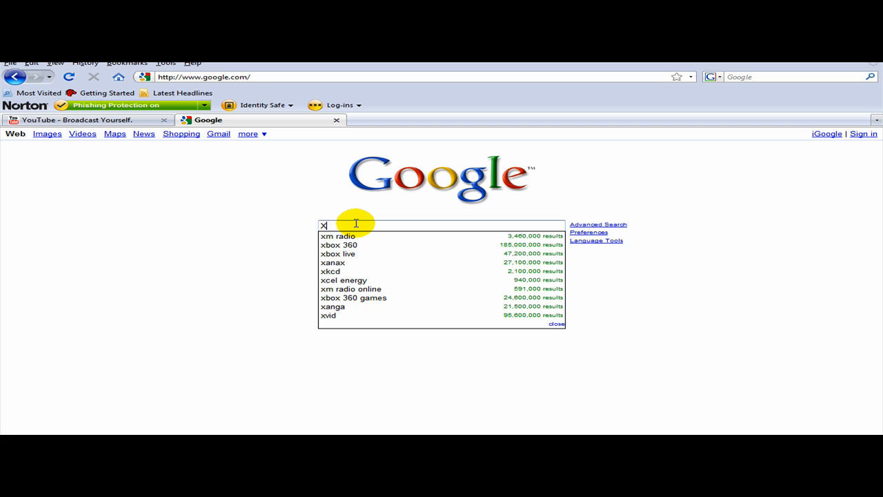
pyautogui.write('vid codec')
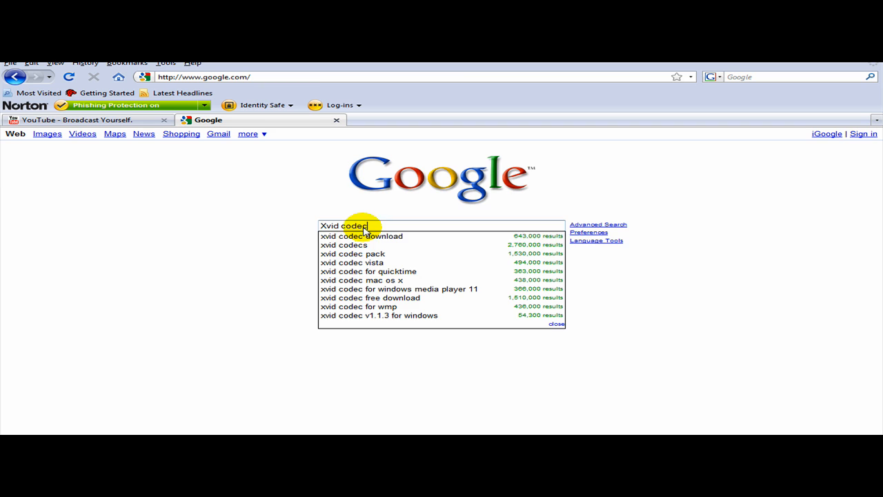
pyautogui.click(359, 236)
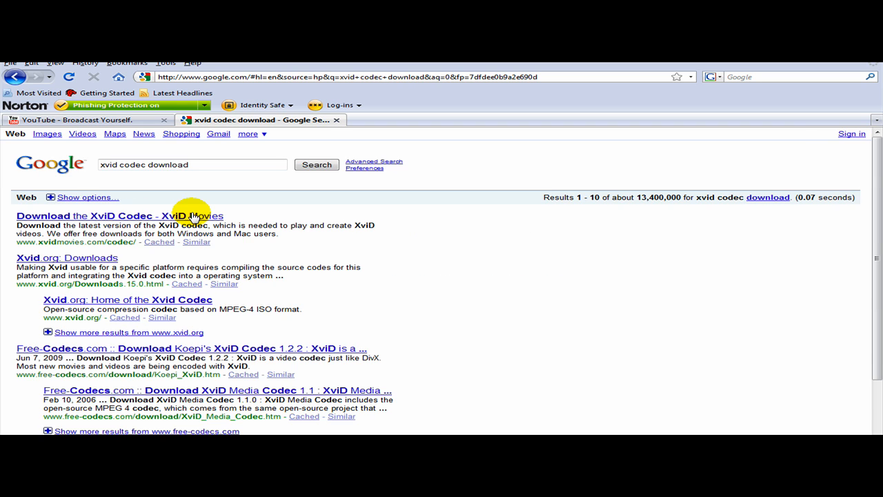
pyautogui.moveTo(278, 366)
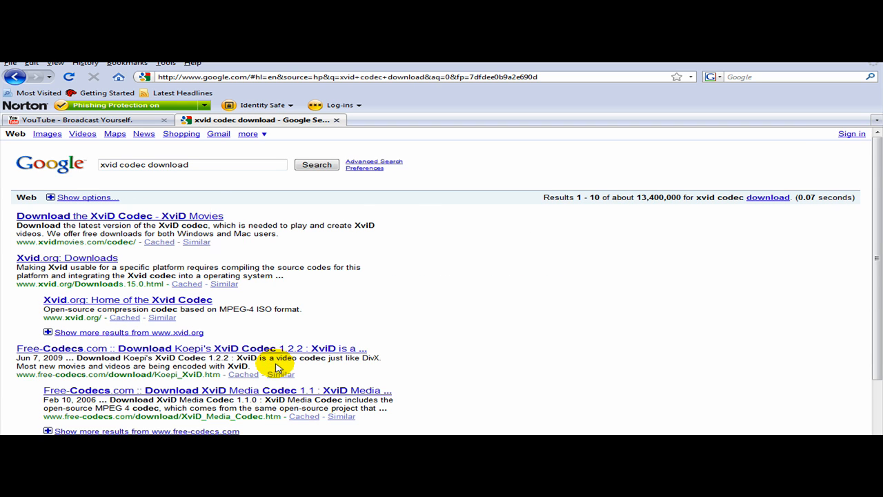
pyautogui.scroll(-3)
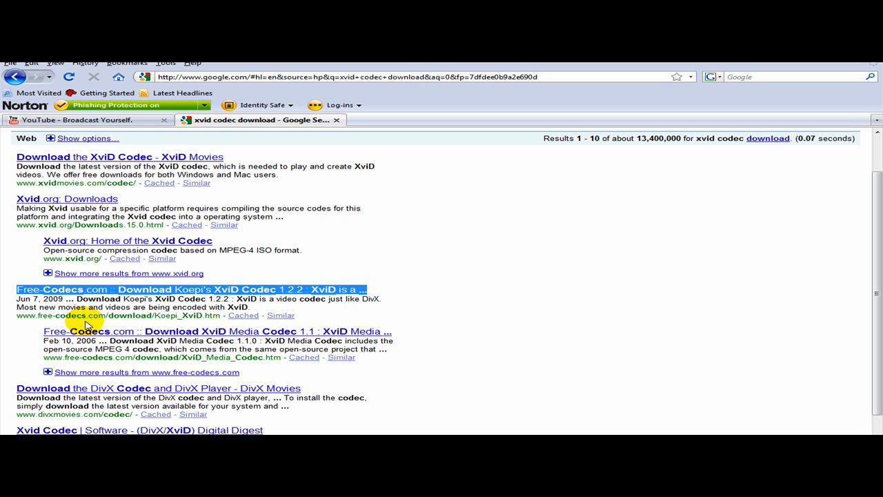
pyautogui.moveTo(558, 305)
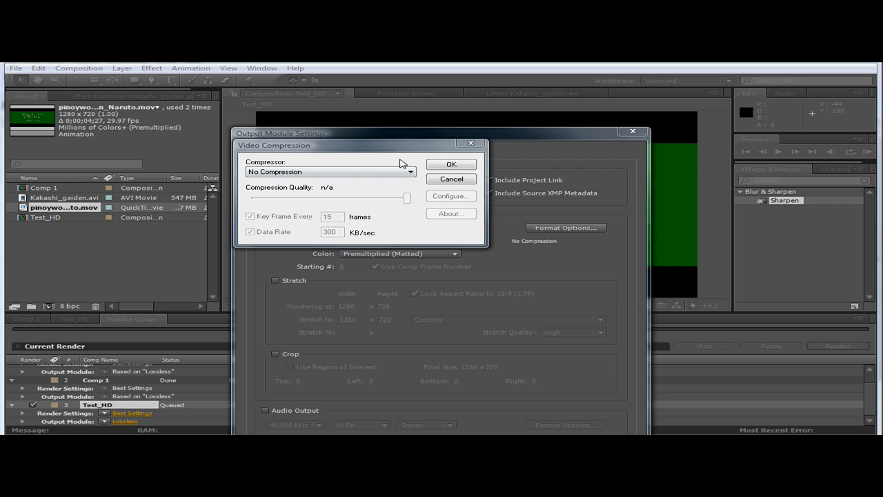
pyautogui.moveTo(345, 172)
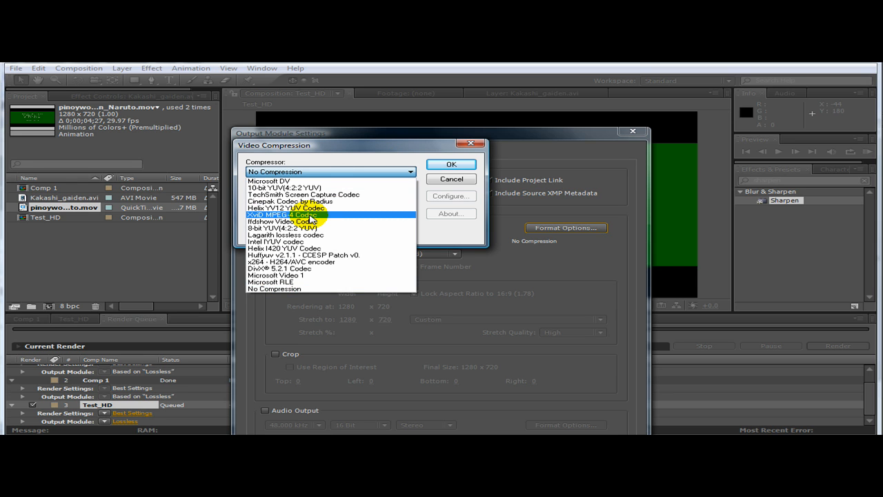
# Set the output module's compressor to XviD MPEG-4 Codec and confirm.
pyautogui.click(295, 216)
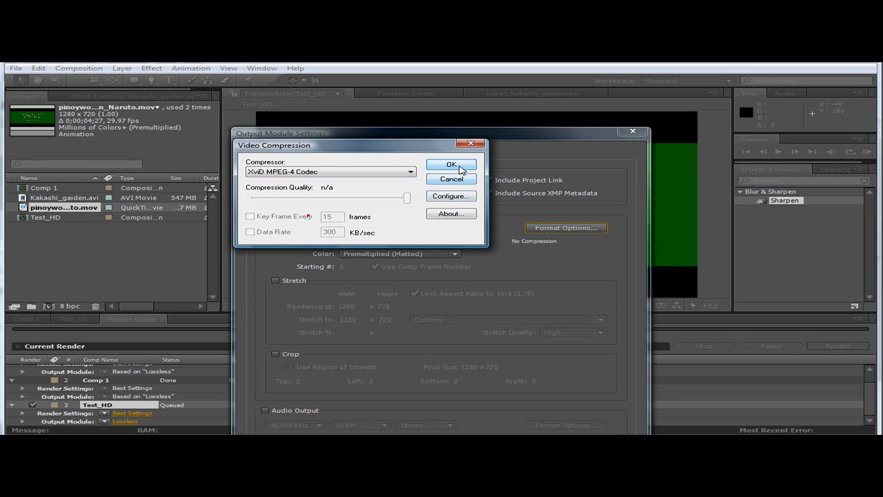
pyautogui.click(450, 164)
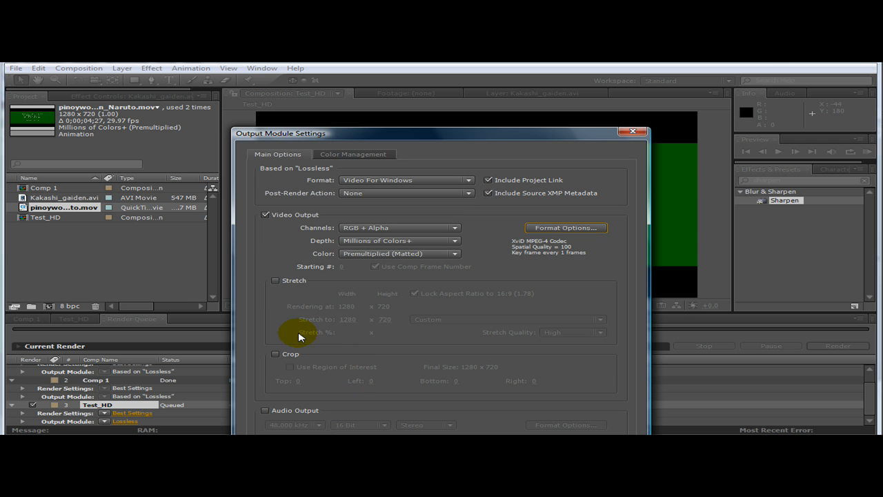